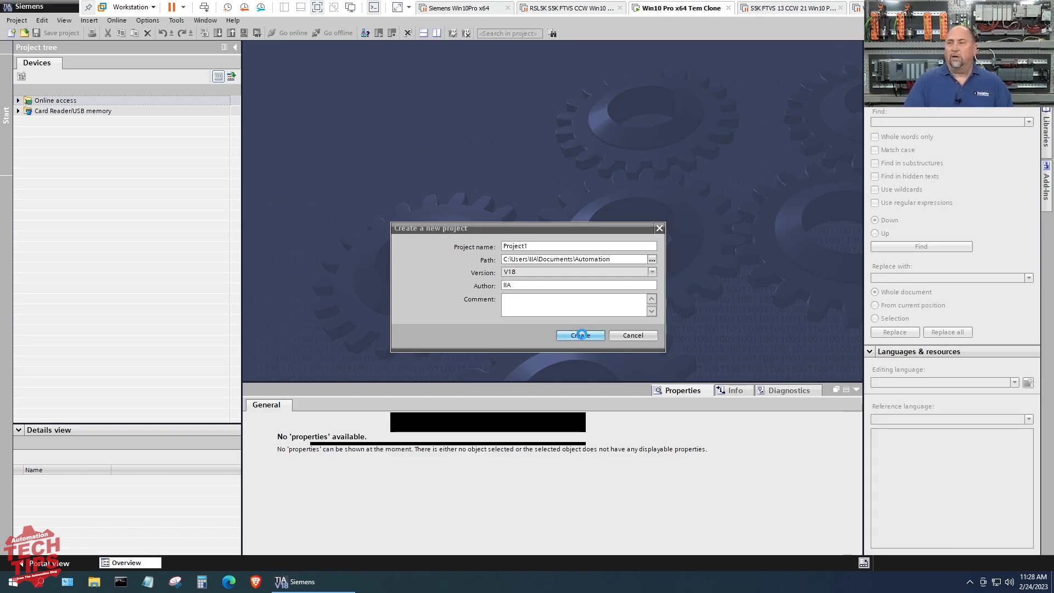
Create the new project Project1 and choose Add new device in the project tree
{"action": "left_click", "coordinate": [580, 335]}
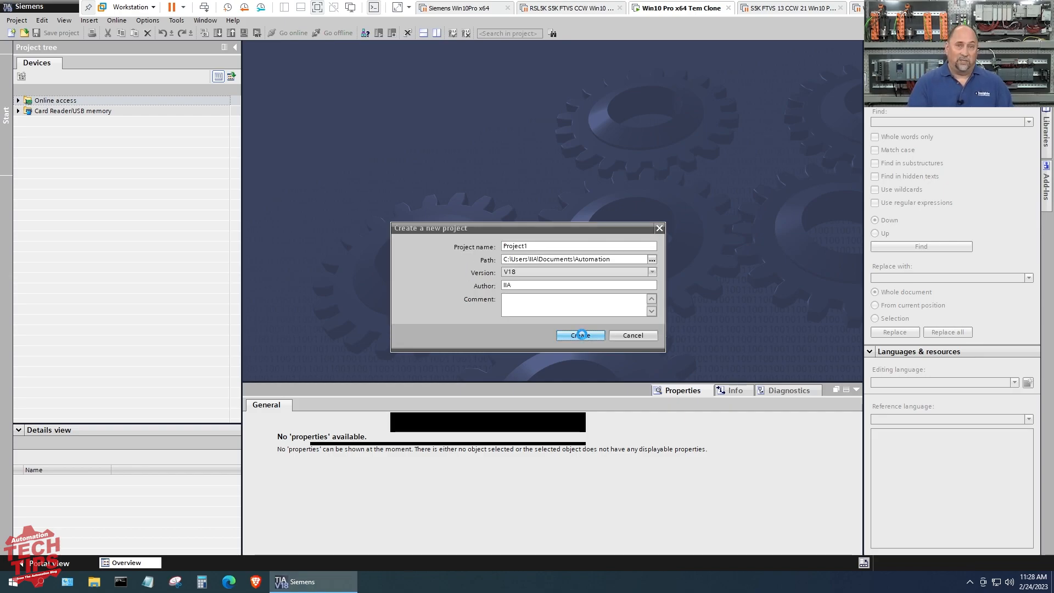
{"action": "left_click", "coordinate": [580, 336]}
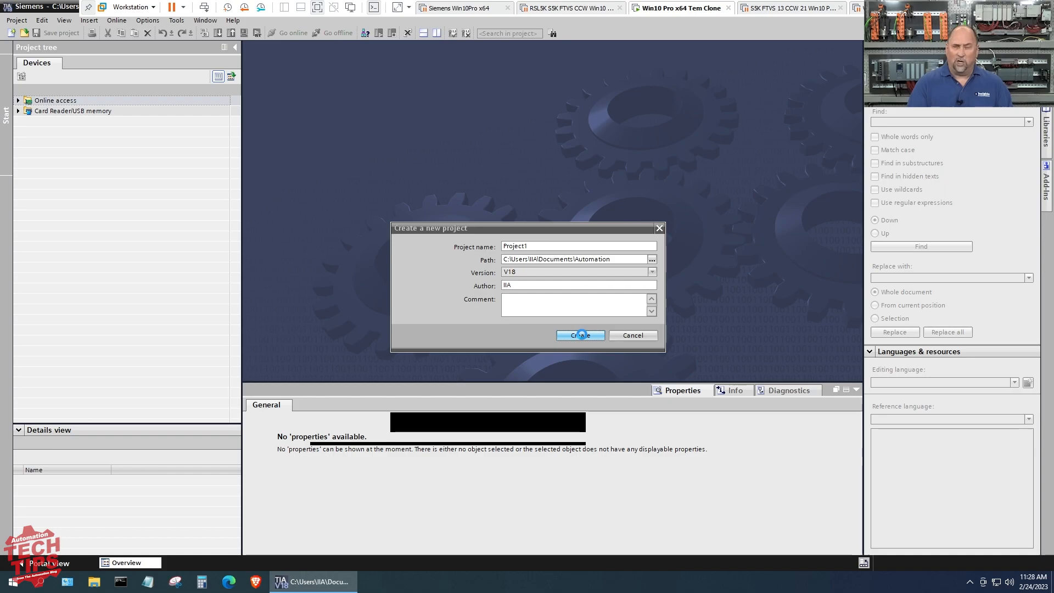
{"action": "left_click", "coordinate": [580, 336]}
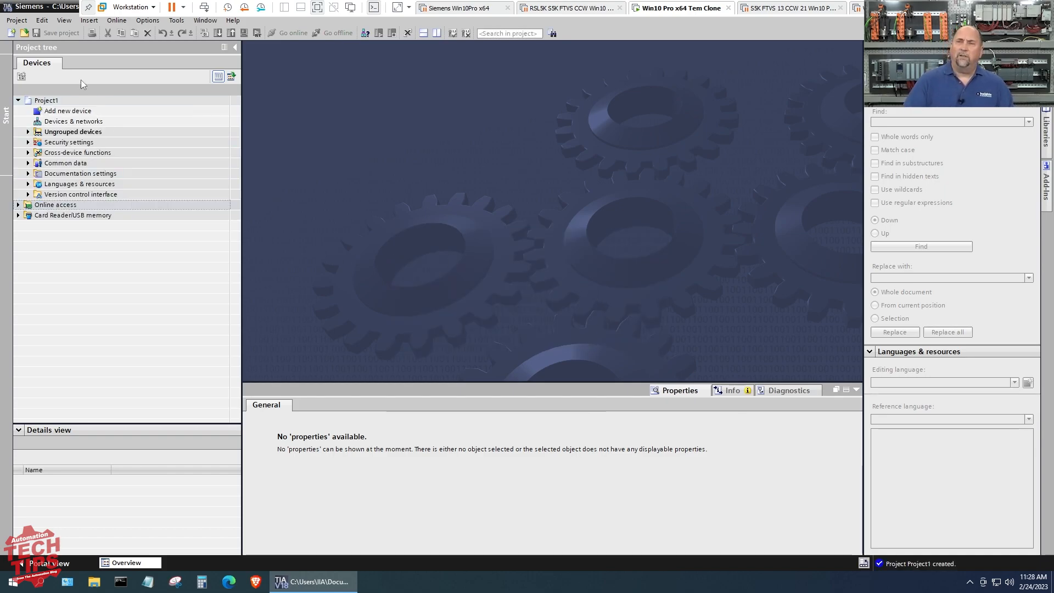
{"action": "left_click", "coordinate": [67, 111]}
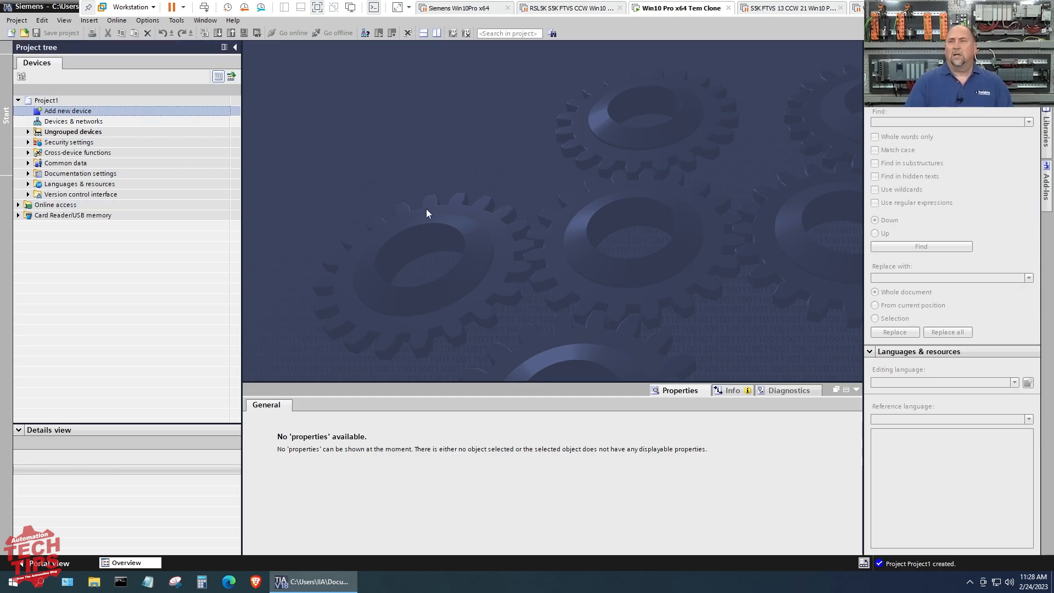
{"action": "mouse_move", "coordinate": [427, 235]}
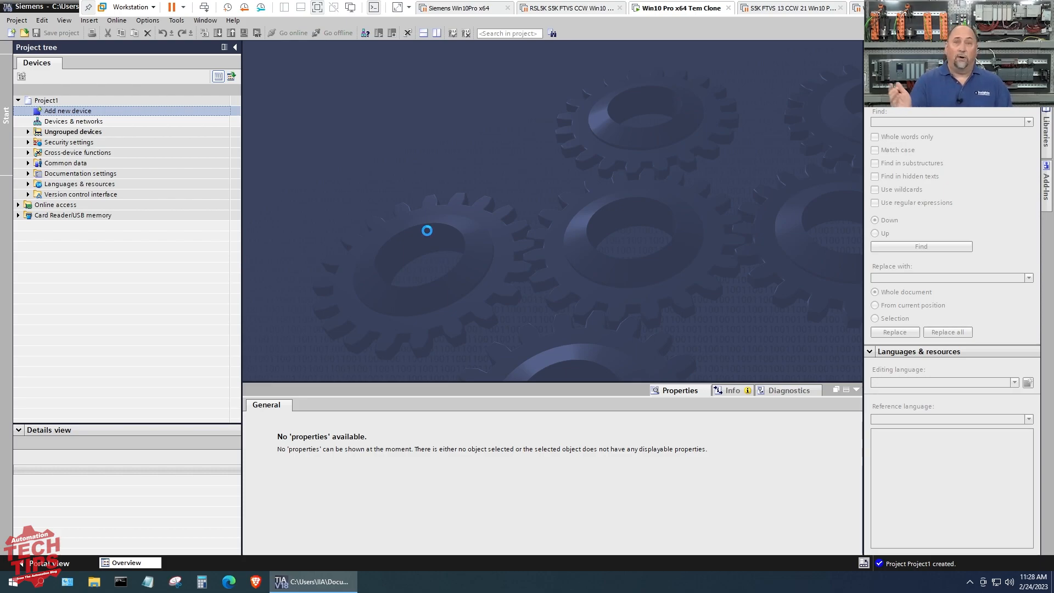
Expand Controllers > SIMATIC S7-1200 > CPU and pick the STEP 7 Professional trial license
{"action": "double_click", "coordinate": [67, 110]}
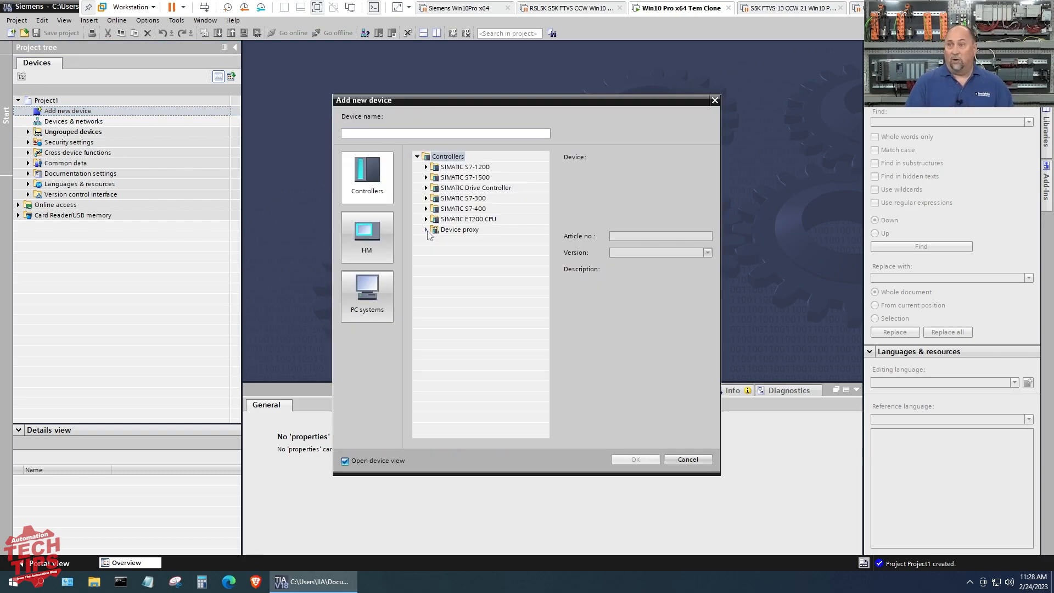
{"action": "mouse_move", "coordinate": [450, 271]}
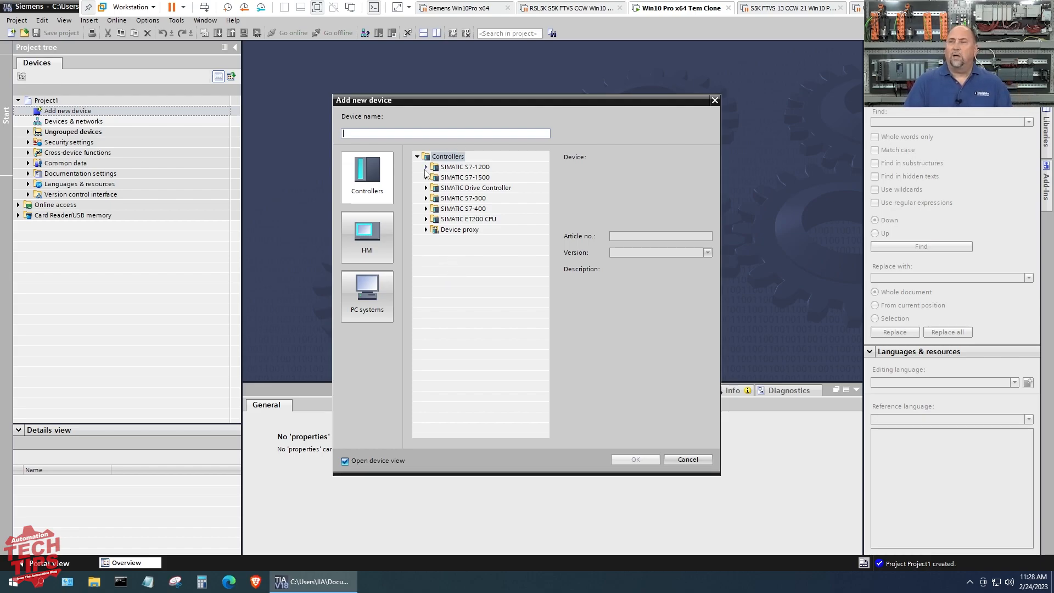
{"action": "left_click", "coordinate": [426, 167]}
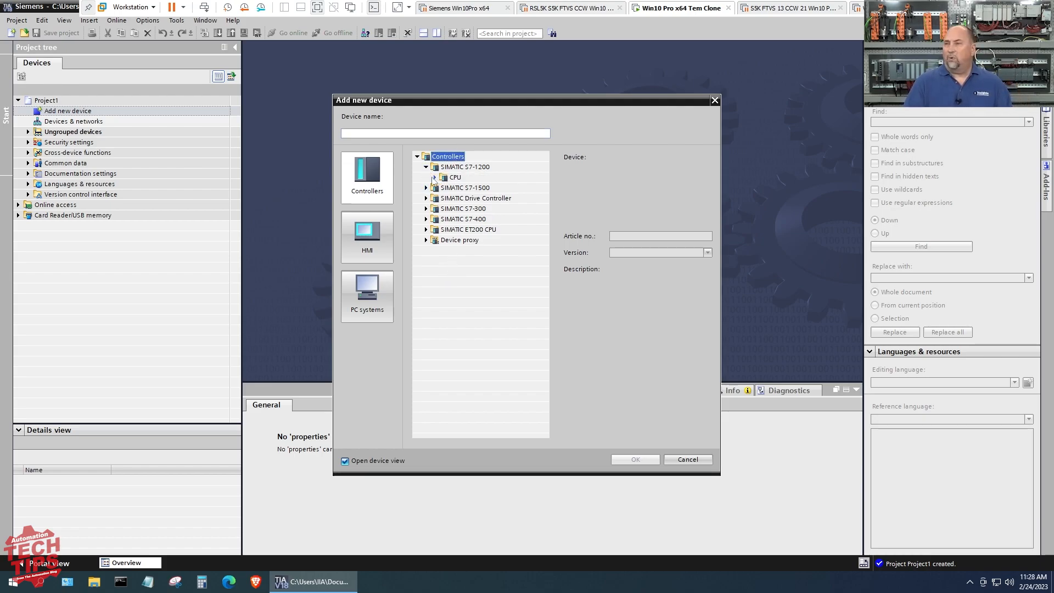
{"action": "left_click", "coordinate": [434, 177]}
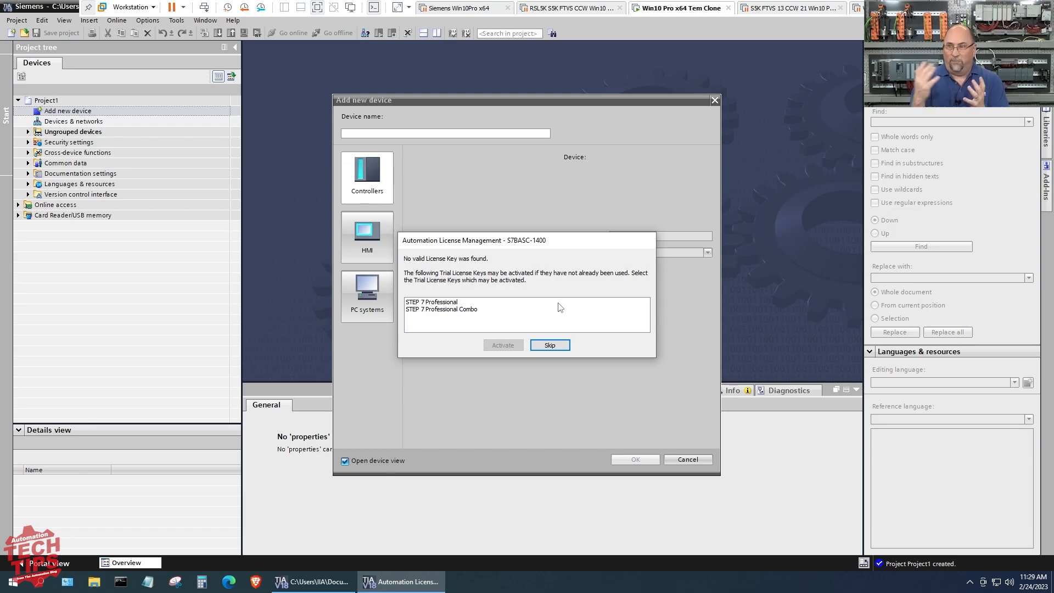
{"action": "mouse_move", "coordinate": [481, 310]}
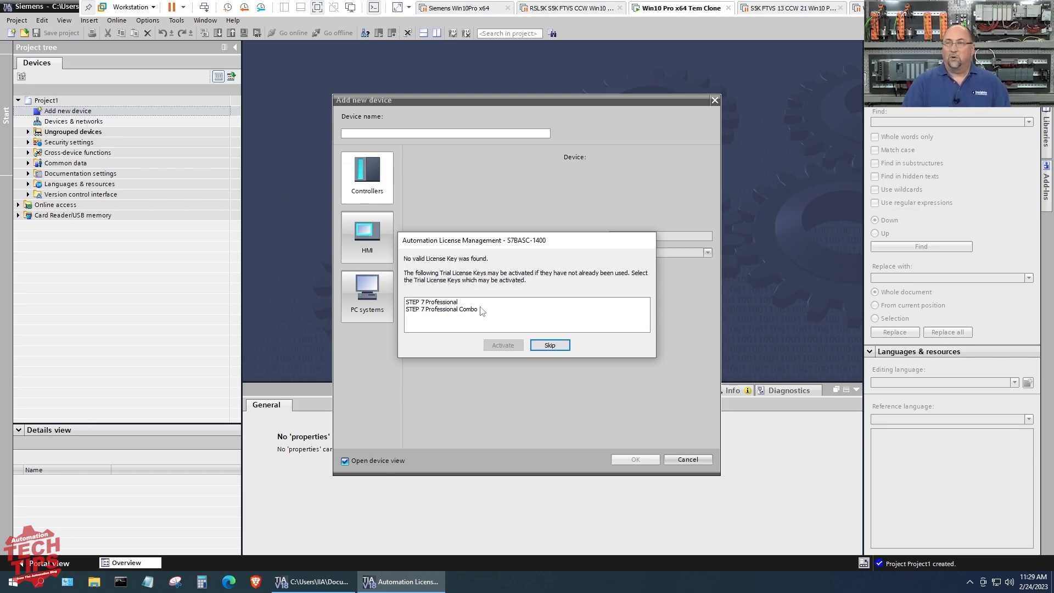
{"action": "left_click", "coordinate": [431, 302]}
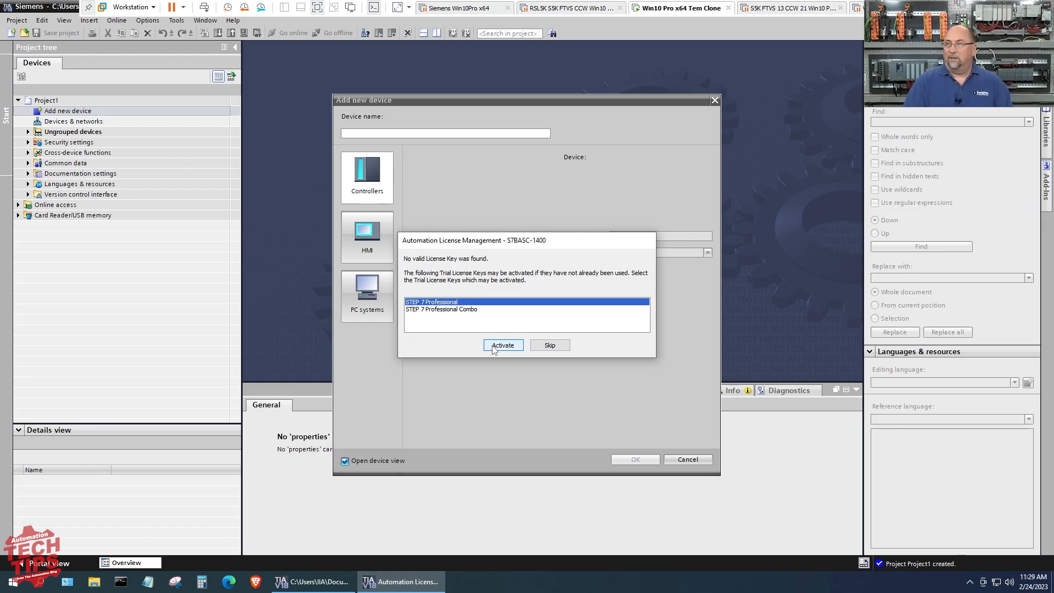
Activate the trial license and select CPU 1211C AC/DC/Rly 6ES7 211-1BE40-0XB0
{"action": "left_click", "coordinate": [501, 345]}
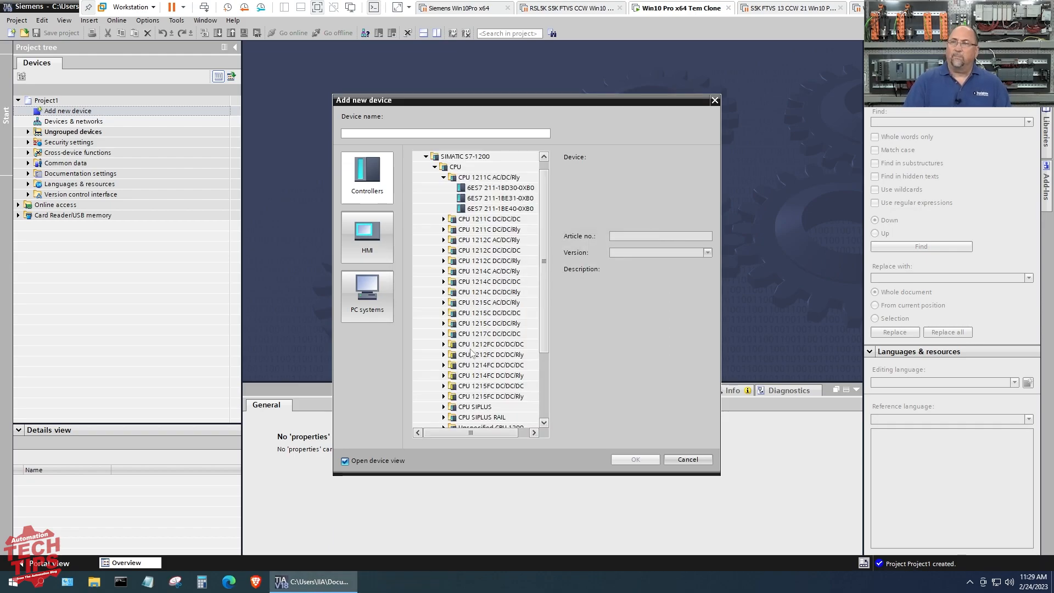
{"action": "left_click", "coordinate": [499, 209]}
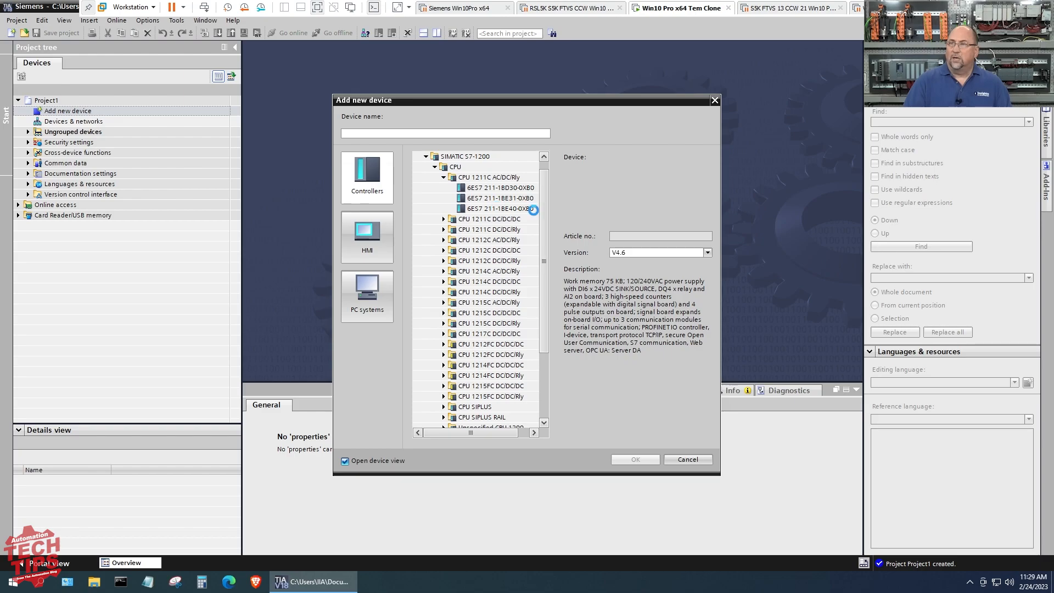
{"action": "left_click", "coordinate": [498, 208]}
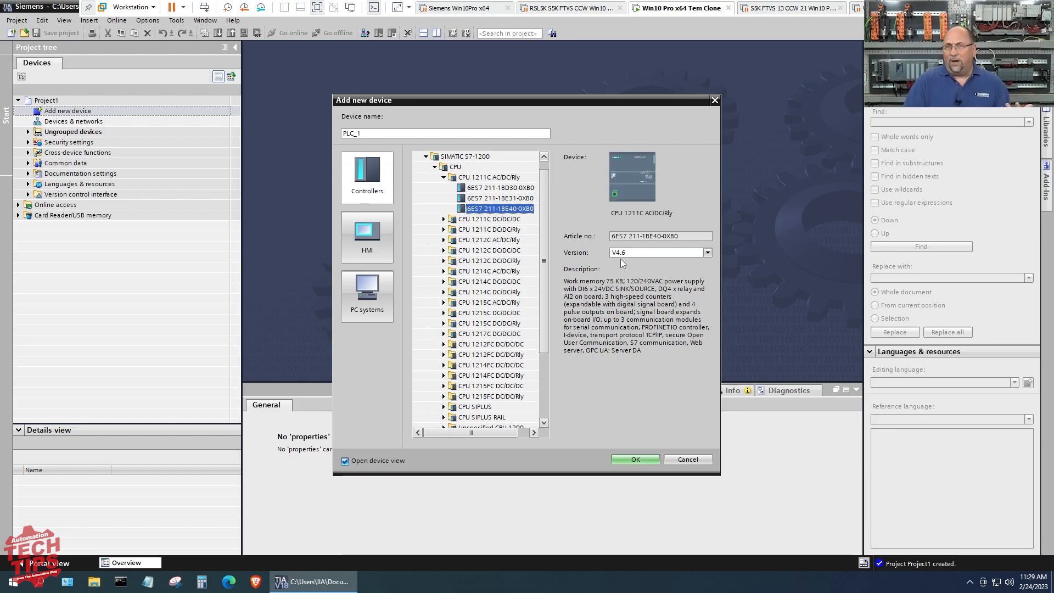
{"action": "mouse_move", "coordinate": [648, 184]}
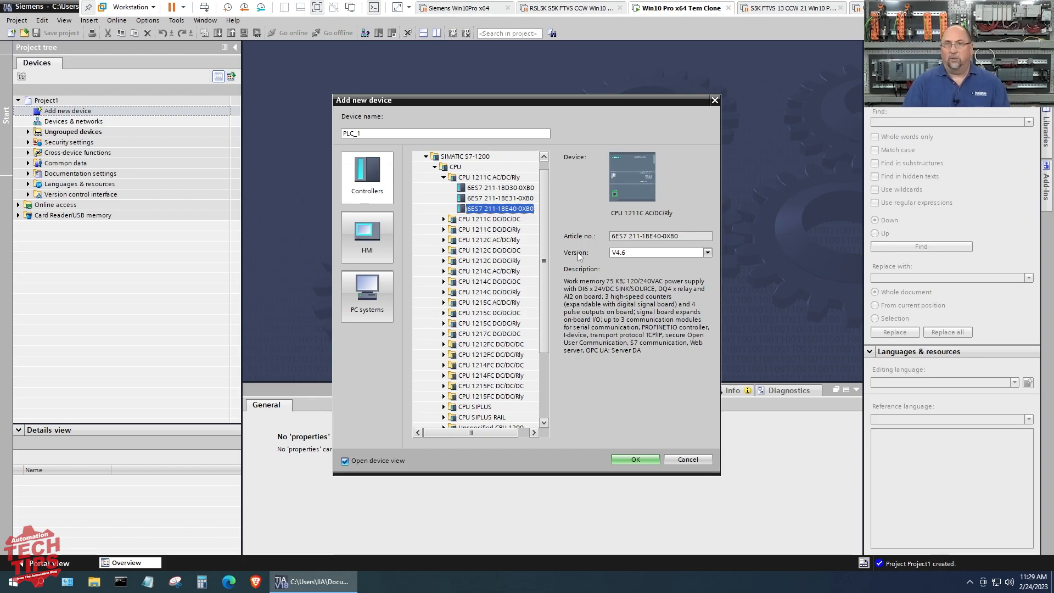
Compare the 6ES7 211-1BD30-0XB0 V2.2 variant, then confirm 6ES7 211-1BE40-0XB0 as PLC_1
{"action": "left_click", "coordinate": [491, 177]}
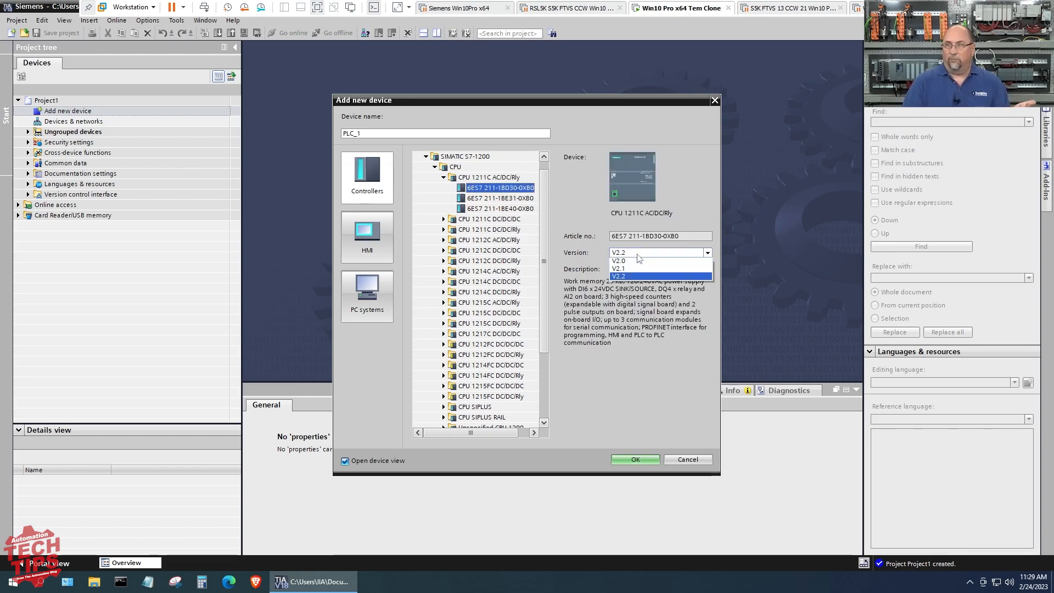
{"action": "left_click", "coordinate": [618, 276]}
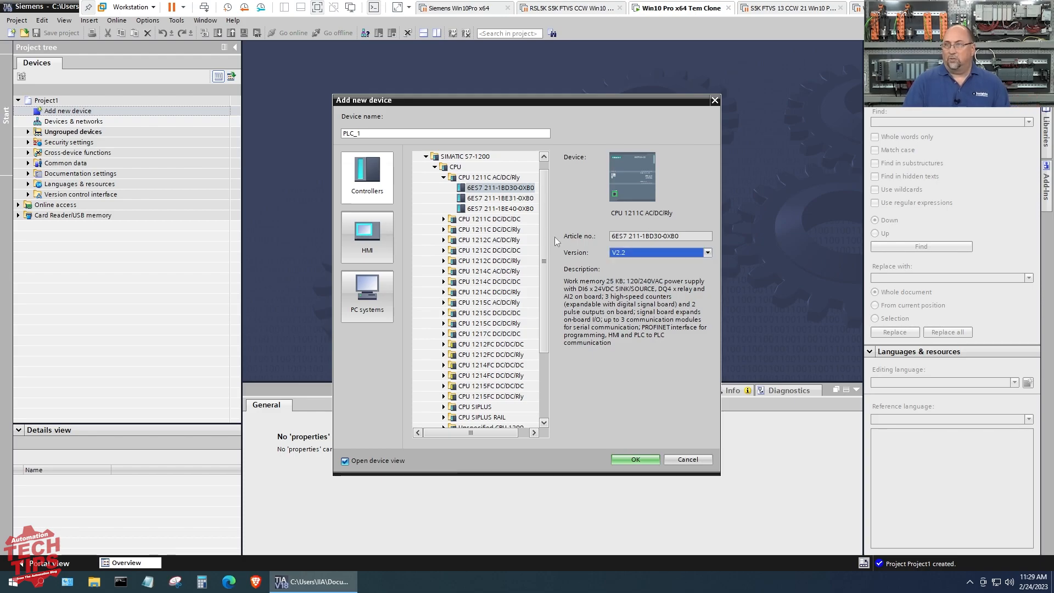
{"action": "left_click", "coordinate": [499, 209]}
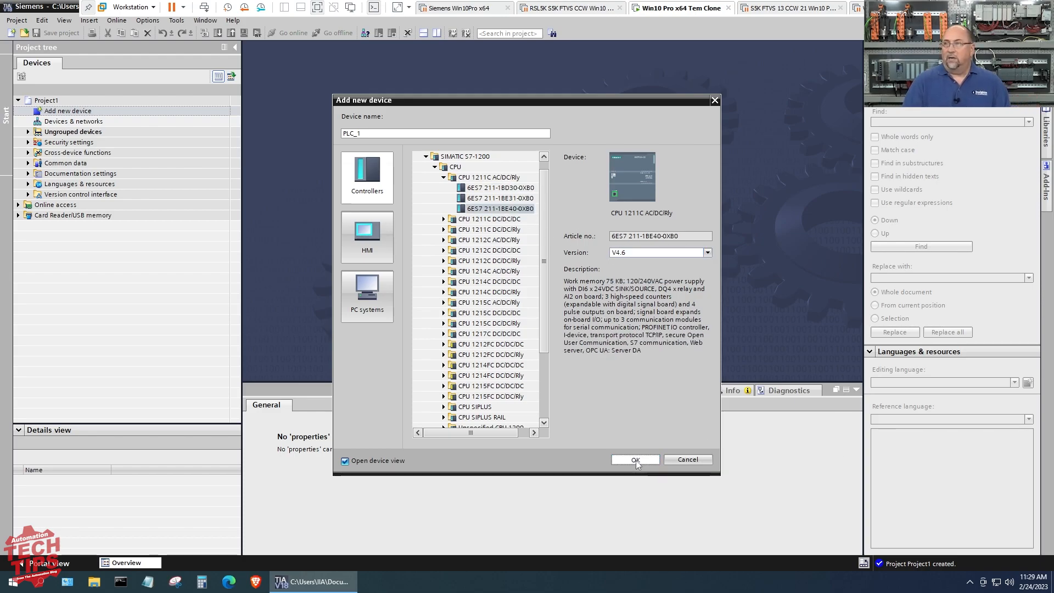
{"action": "left_click", "coordinate": [634, 459]}
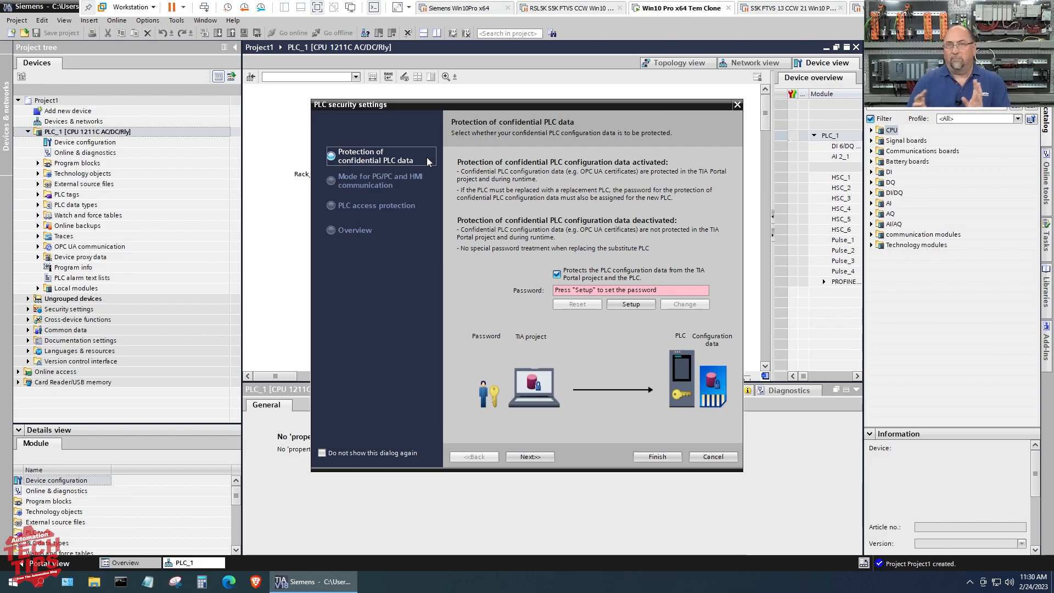
{"action": "mouse_move", "coordinate": [630, 323]}
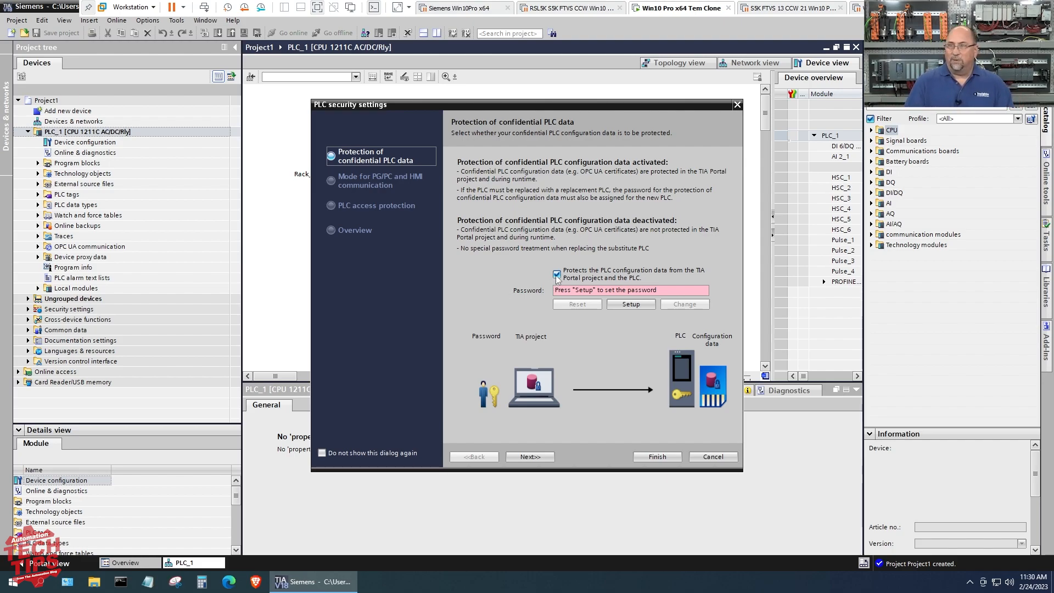
Finish the security wizard with 'Protects the PLC configuration data' unchecked
{"action": "left_click", "coordinate": [557, 273]}
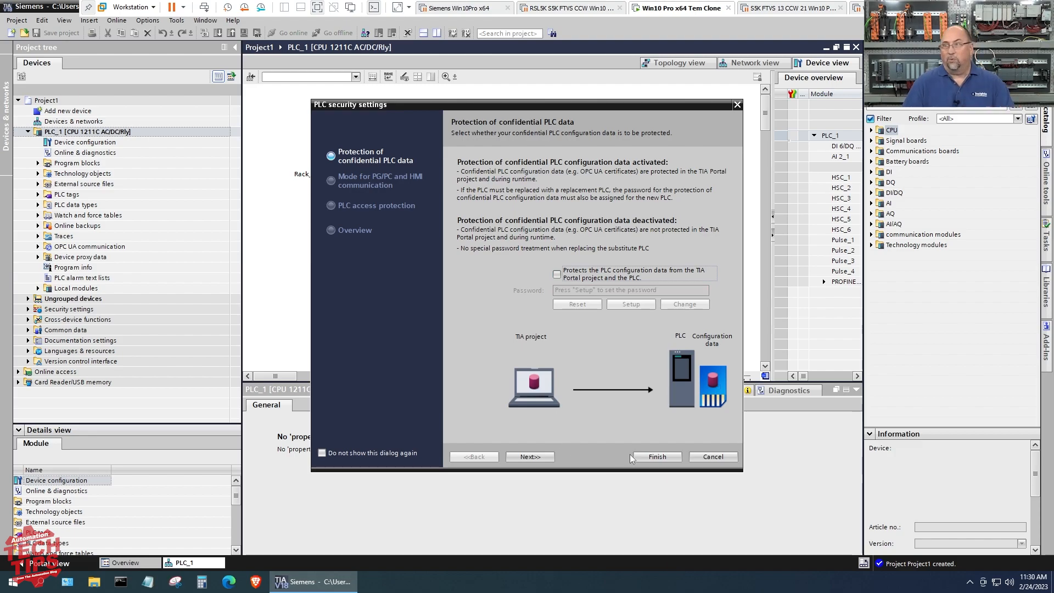
{"action": "left_click", "coordinate": [653, 456]}
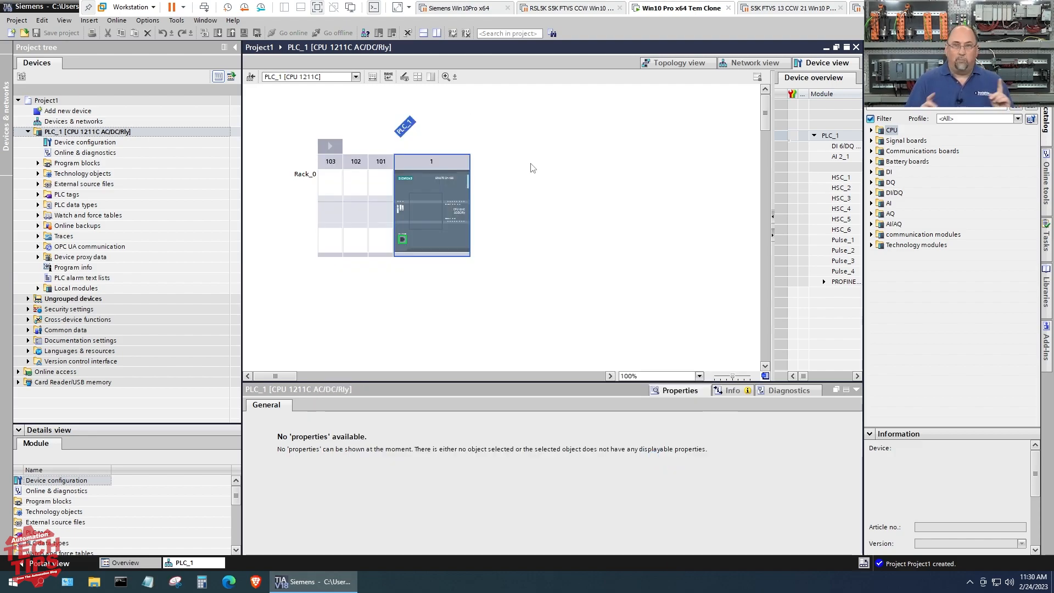
{"action": "left_click", "coordinate": [430, 205]}
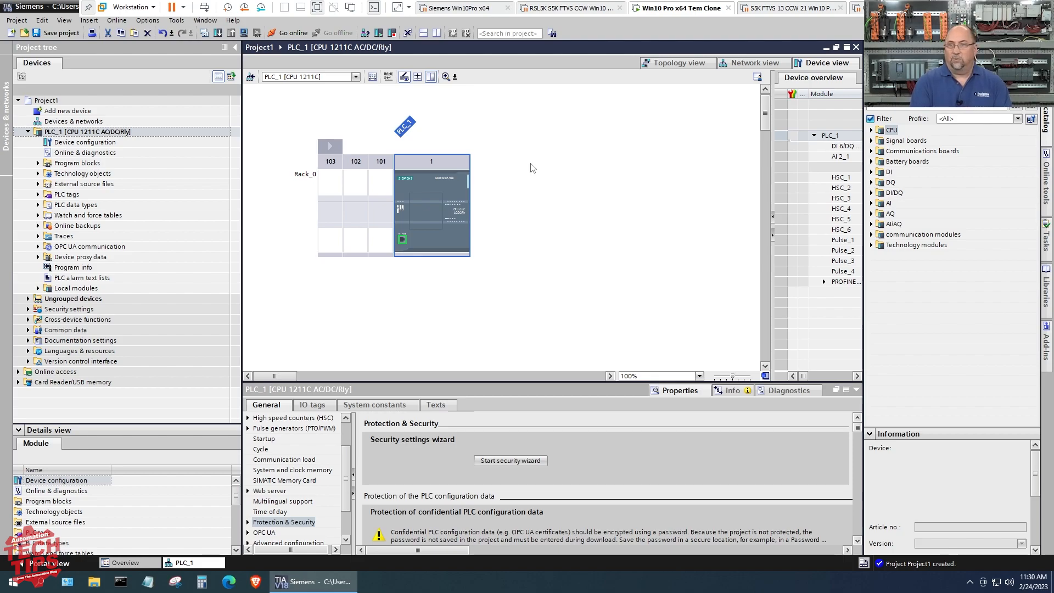
{"action": "mouse_move", "coordinate": [399, 194]}
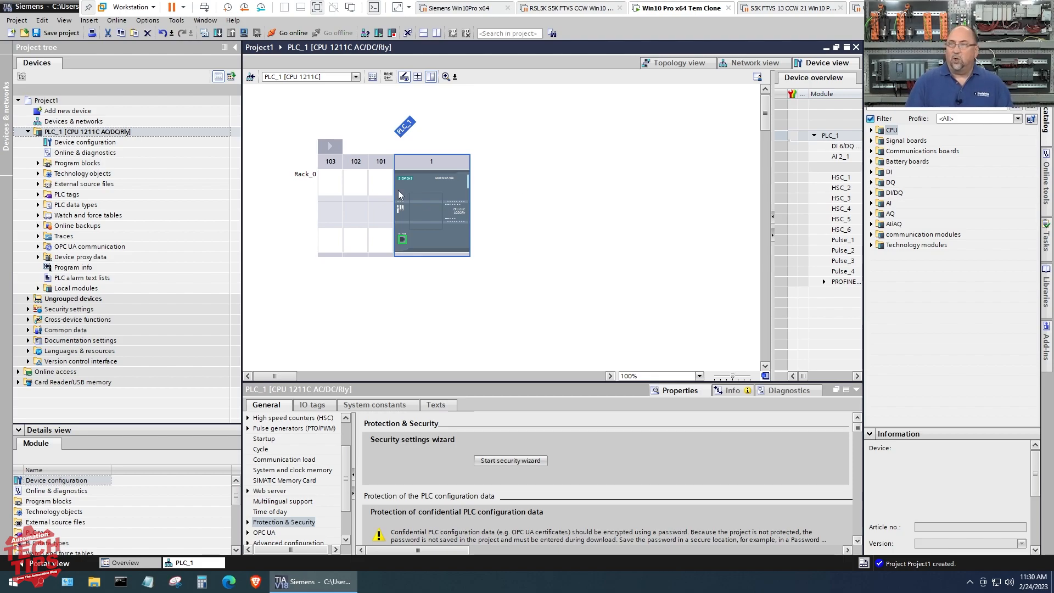
{"action": "mouse_move", "coordinate": [459, 245]}
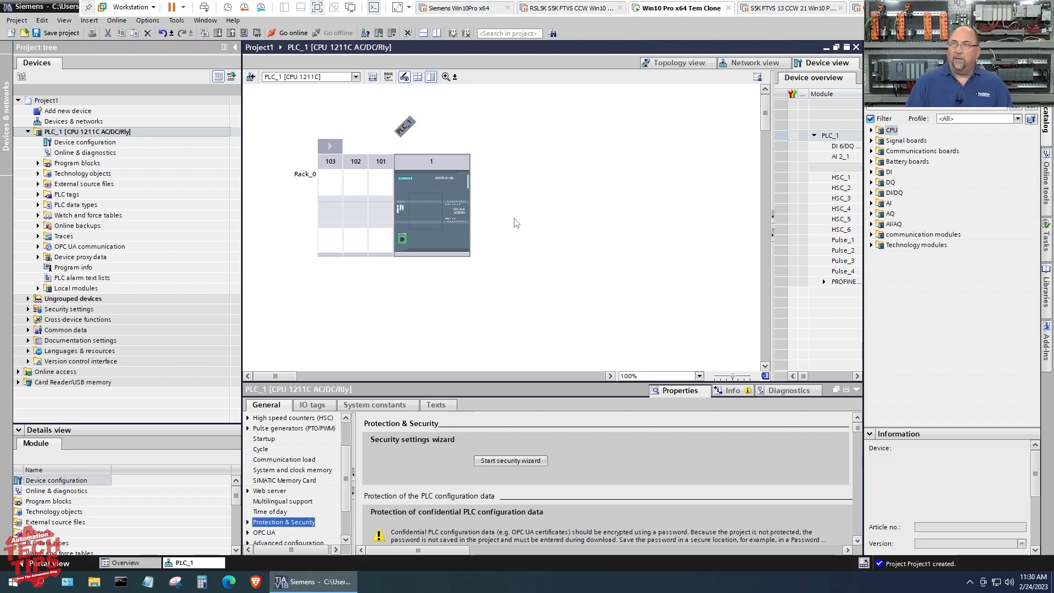
{"action": "mouse_move", "coordinate": [303, 428]}
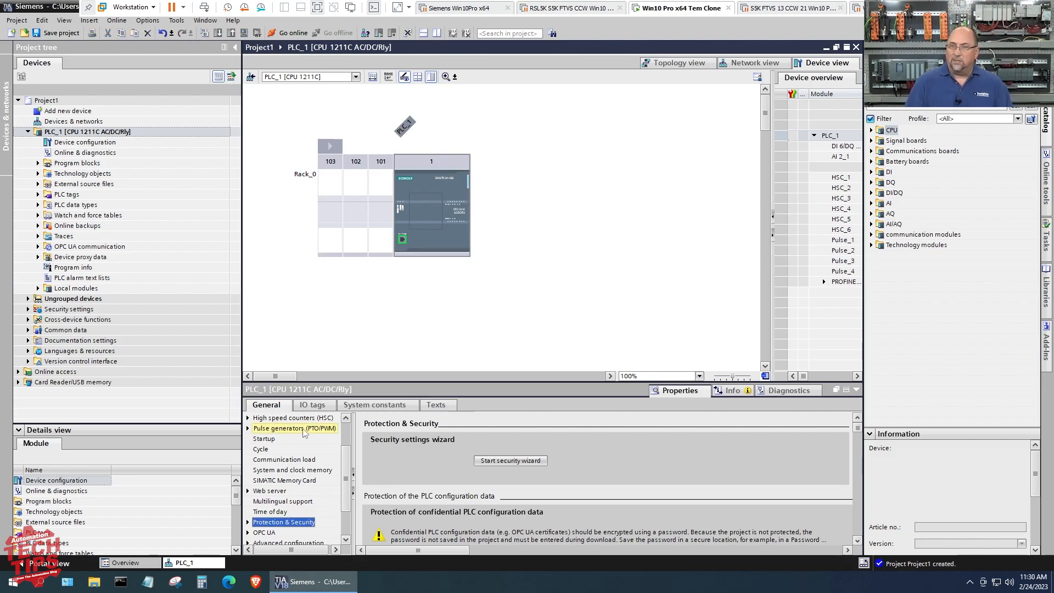
Name the IO tags PB1 at input %I0.0 and PL1 at output %Q0.0
{"action": "left_click", "coordinate": [312, 405]}
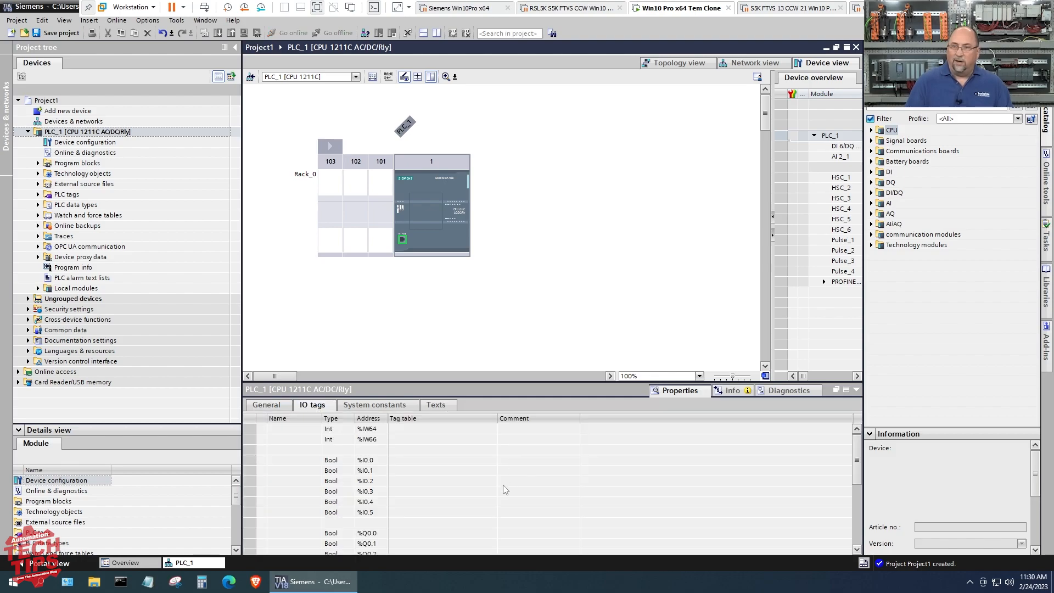
{"action": "mouse_move", "coordinate": [361, 465]}
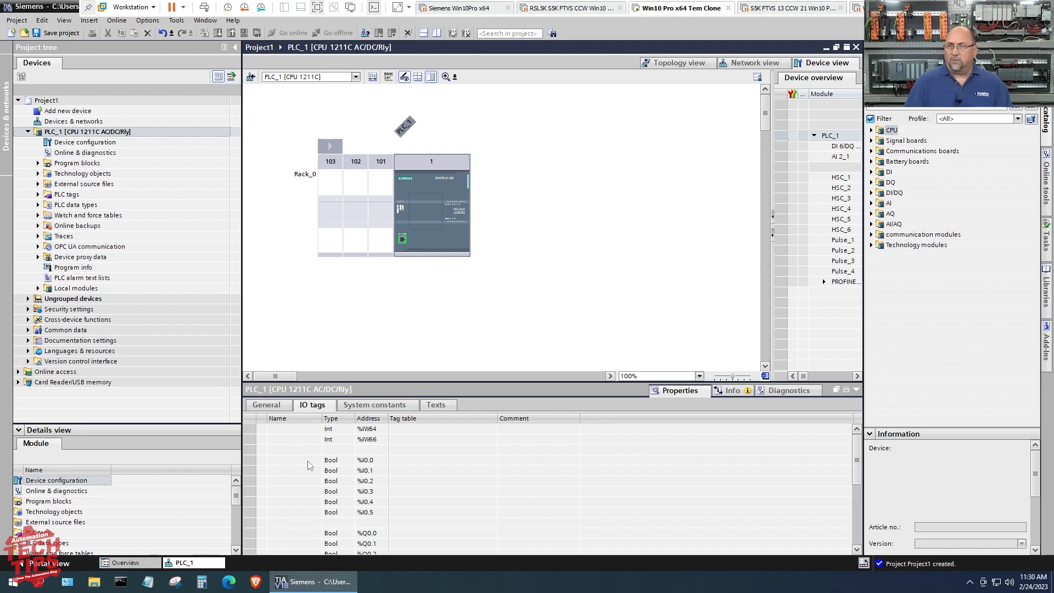
{"action": "left_click", "coordinate": [292, 460]}
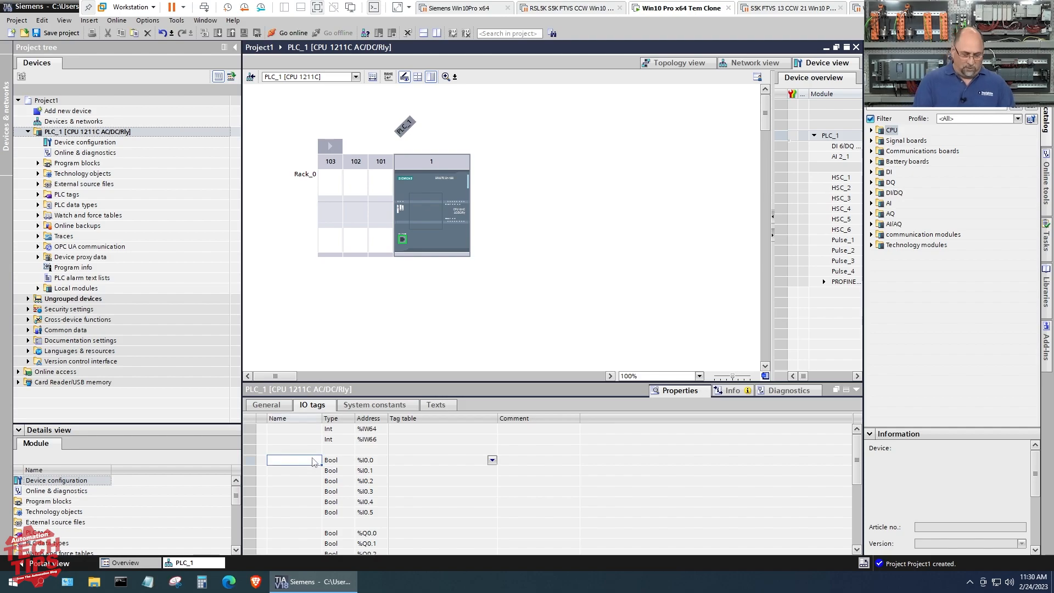
{"action": "type", "text": "PB1"}
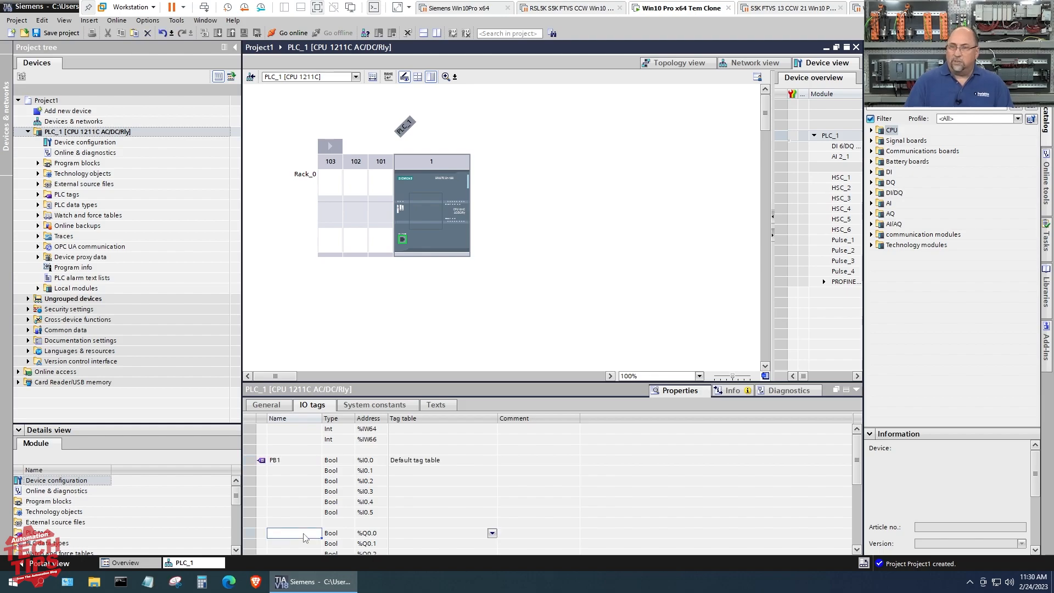
{"action": "type", "text": "PL1"}
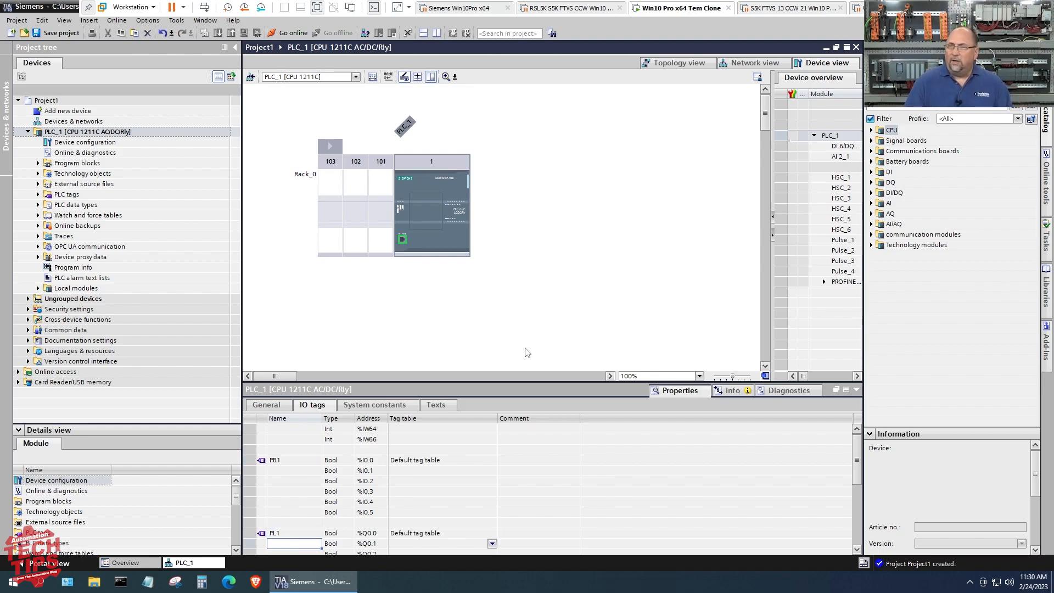
{"action": "mouse_move", "coordinate": [533, 207]}
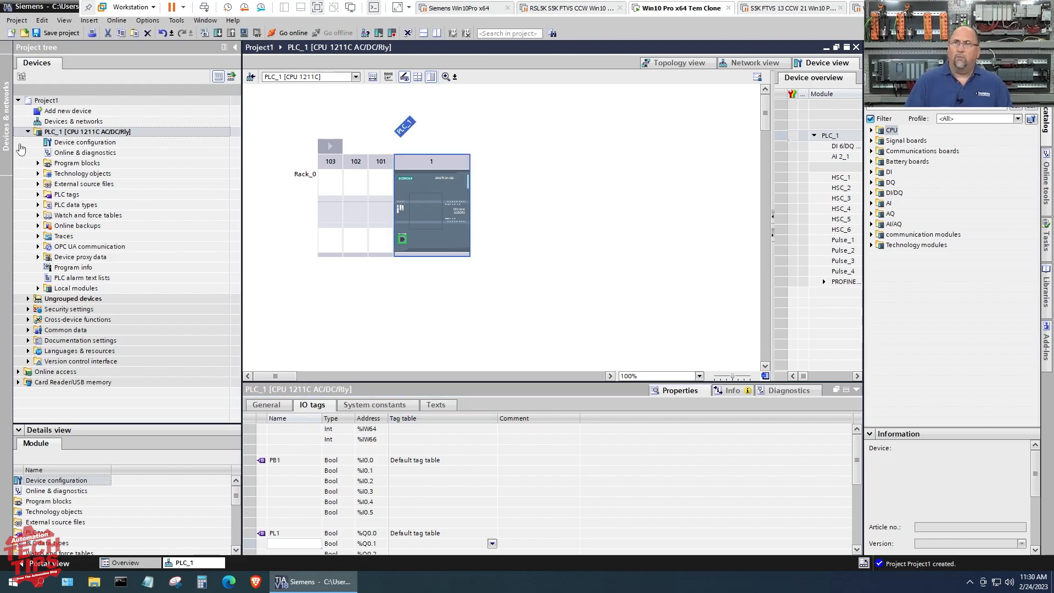
Expand Program blocks under PLC_1 and select Main [OB1]
{"action": "left_click", "coordinate": [39, 163]}
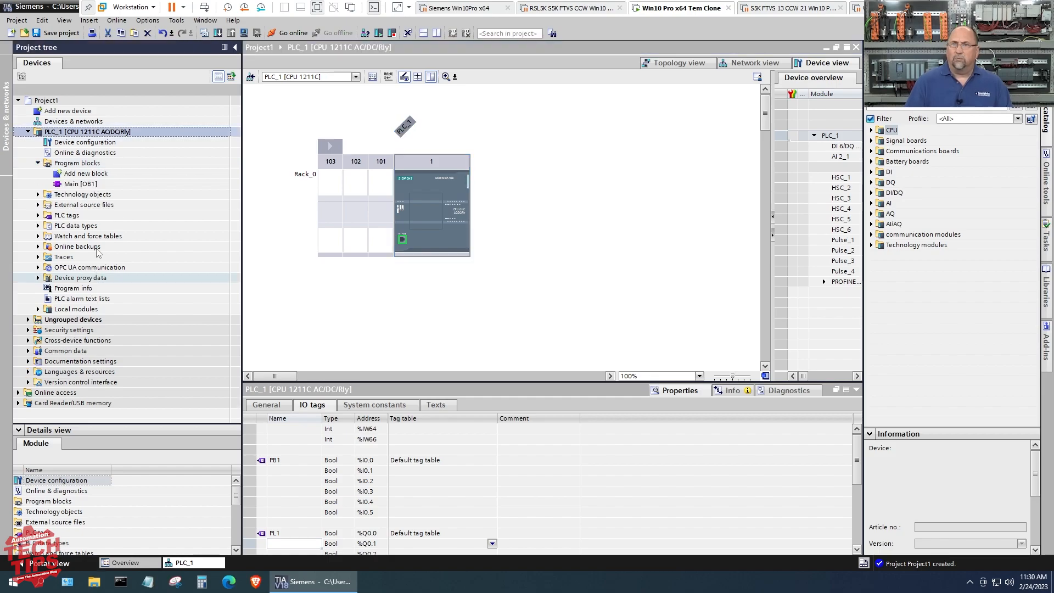
{"action": "left_click", "coordinate": [80, 183]}
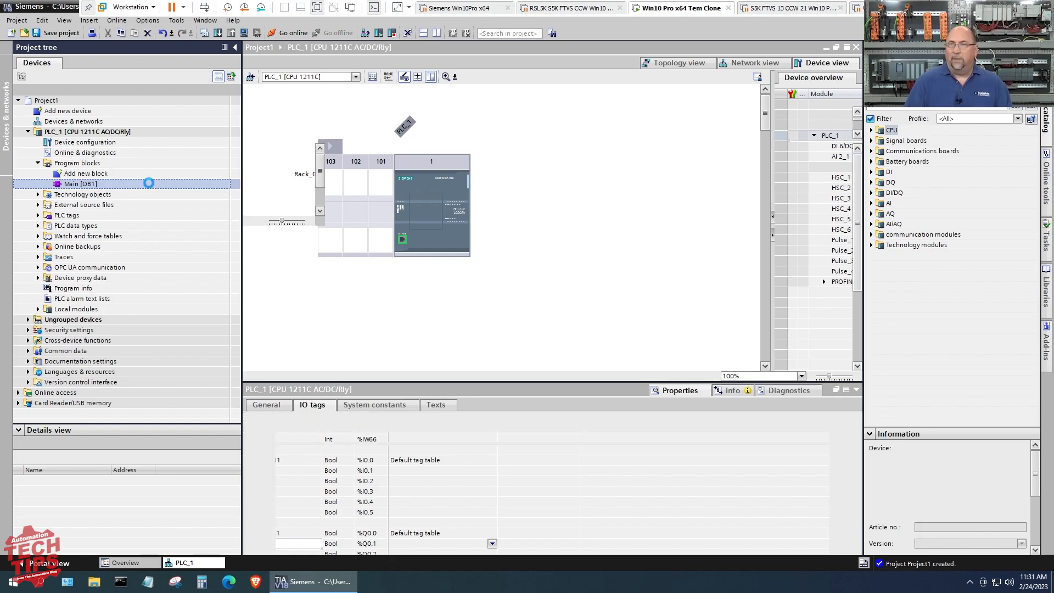
Build Network 1 as a PB1 NO contact driving a PL1 coil and compile Main
{"action": "double_click", "coordinate": [80, 183]}
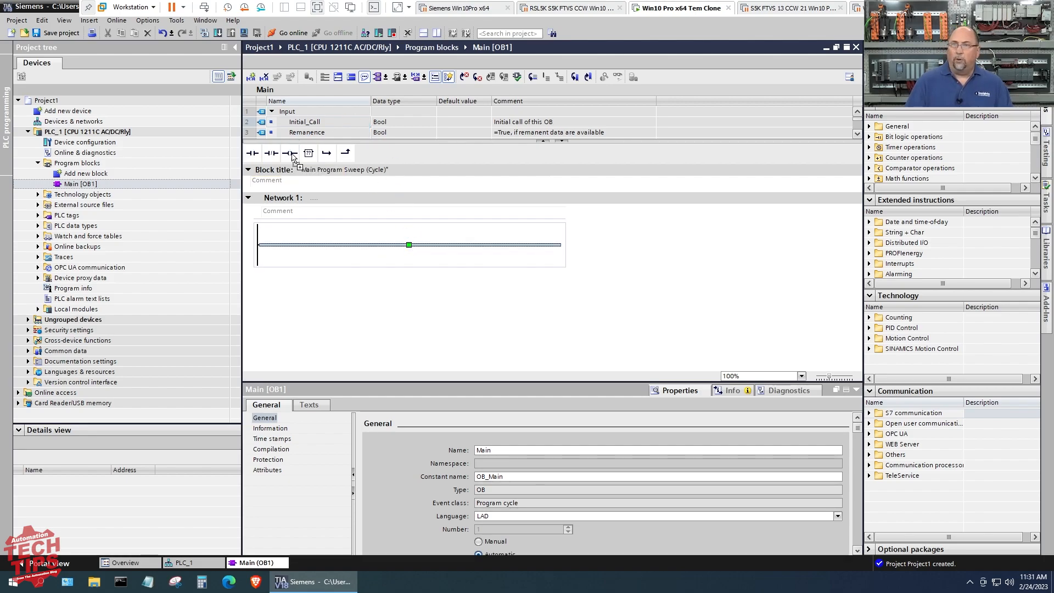
{"action": "left_click", "coordinate": [289, 152]}
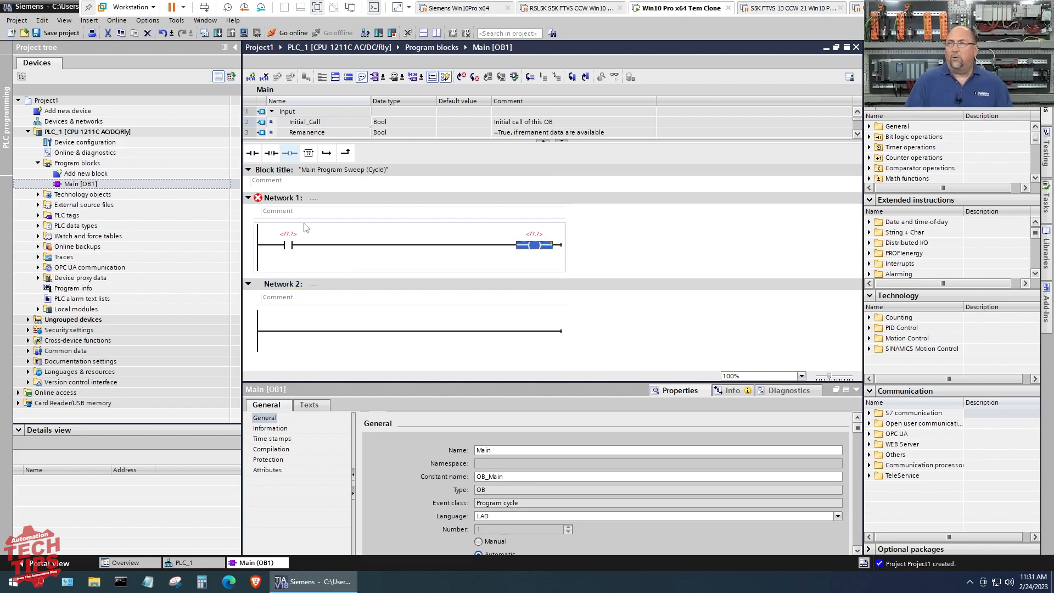
{"action": "left_click", "coordinate": [289, 233]}
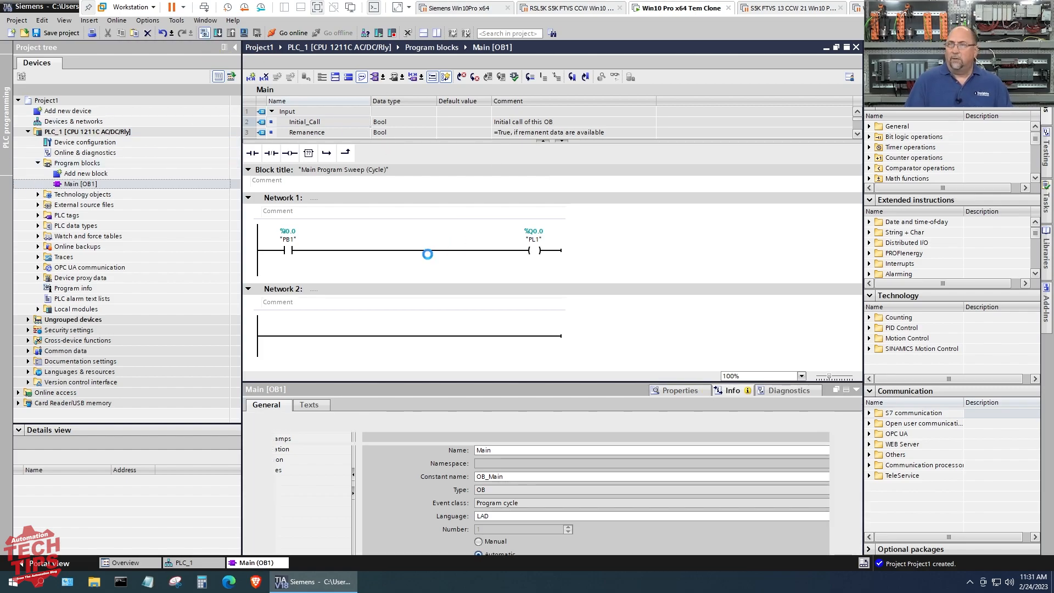
{"action": "left_click", "coordinate": [732, 390]}
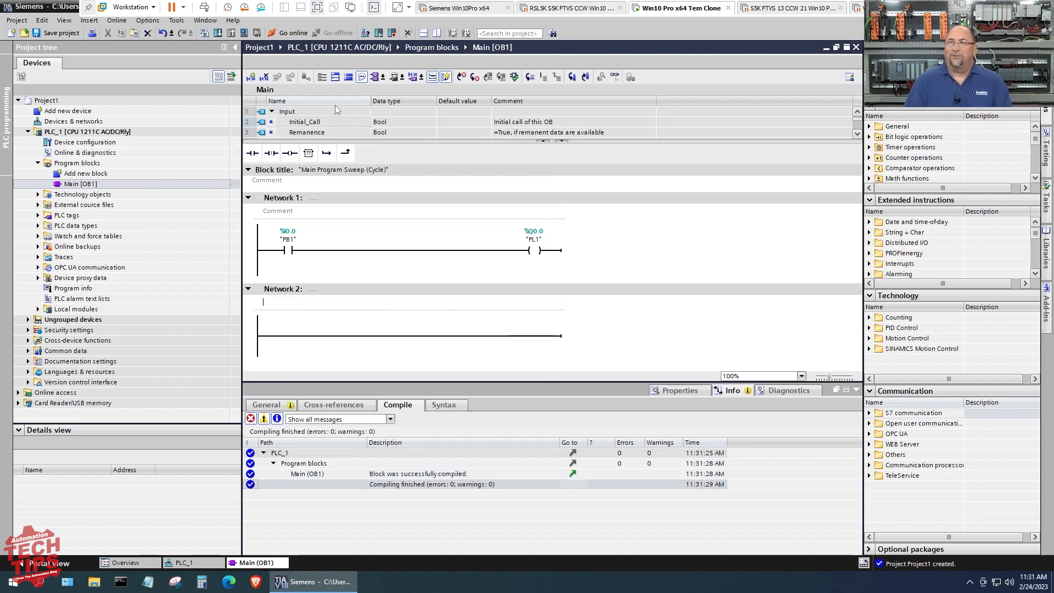
Set PLC_1 access level to Full access (no protection) and compile the hardware configuration
{"action": "left_click", "coordinate": [91, 131]}
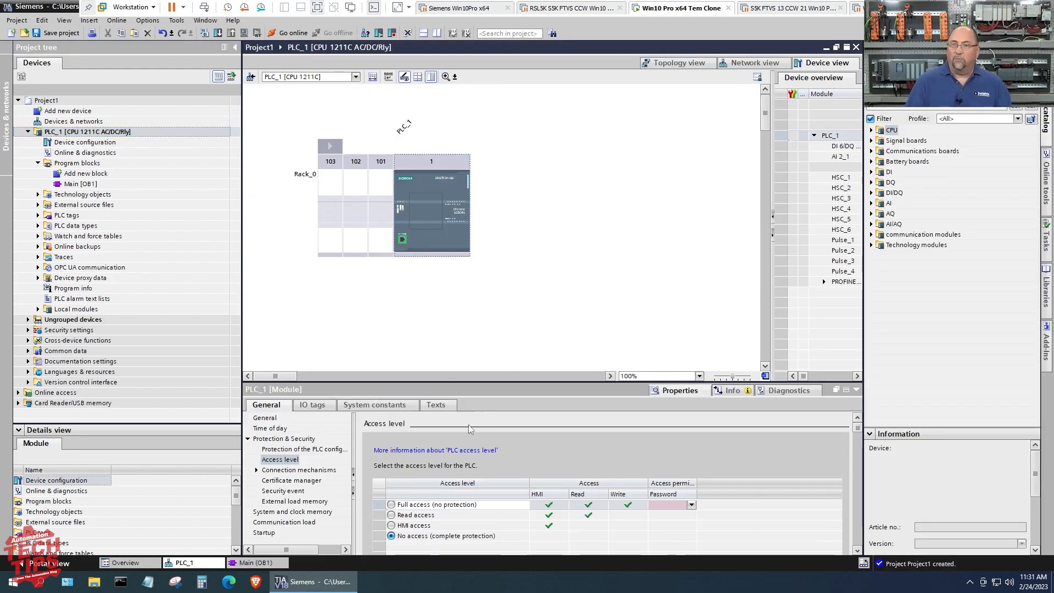
{"action": "mouse_move", "coordinate": [437, 522]}
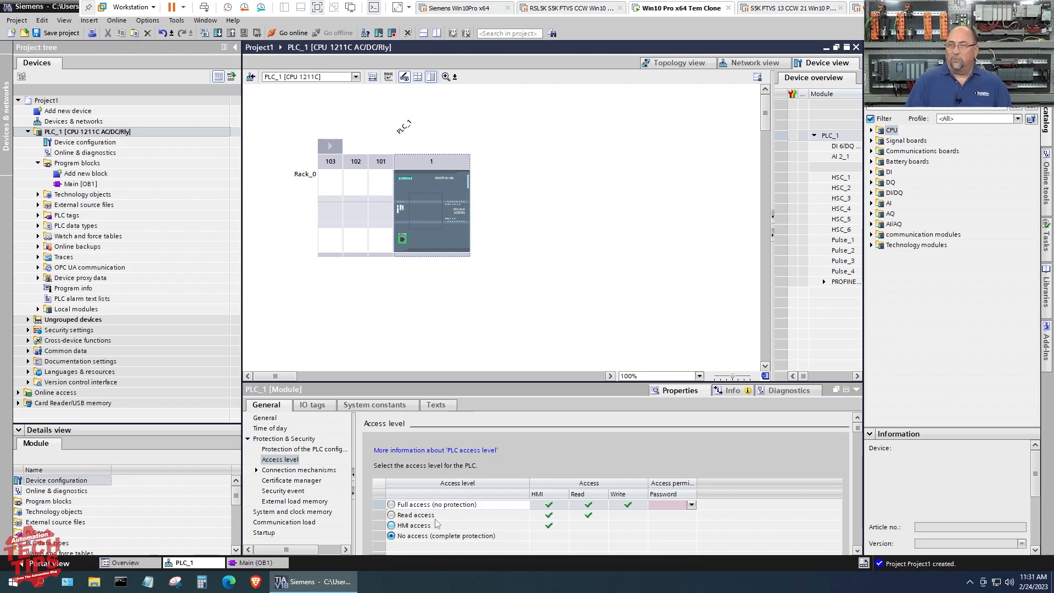
{"action": "left_click", "coordinate": [391, 503]}
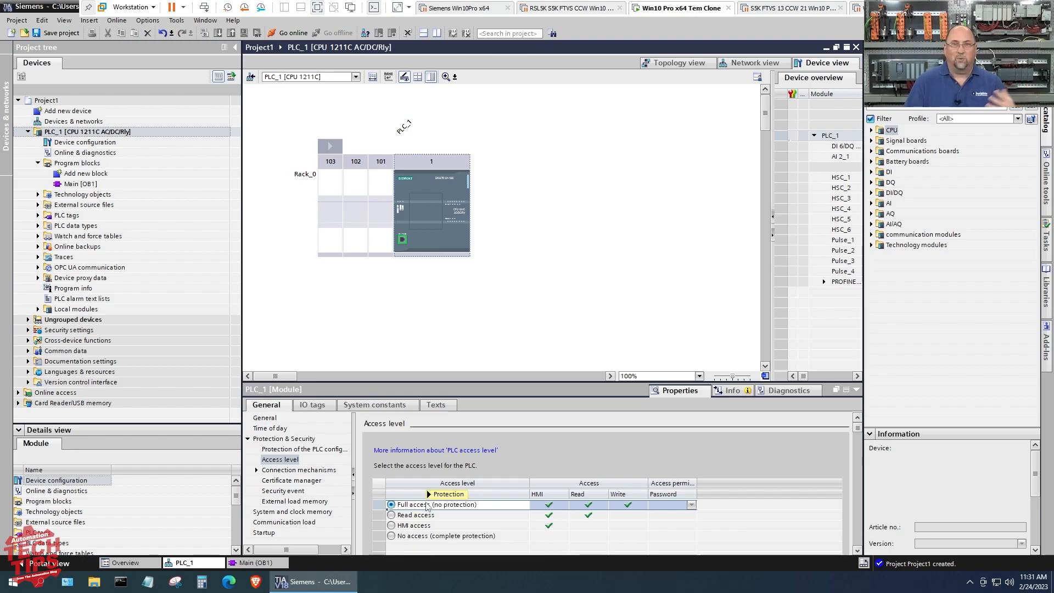
{"action": "mouse_move", "coordinate": [564, 289]}
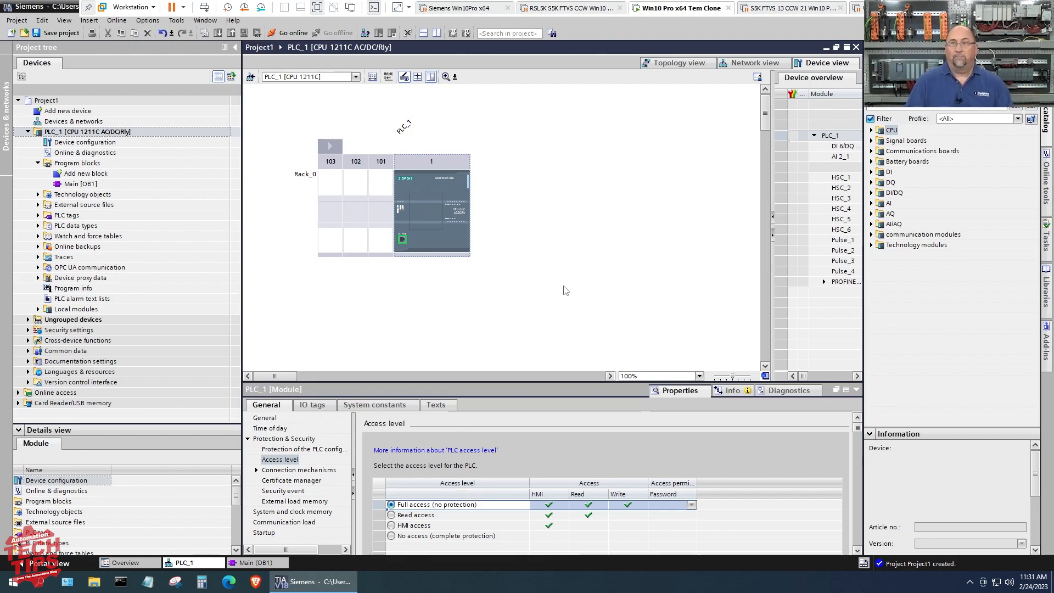
{"action": "mouse_move", "coordinate": [493, 566]}
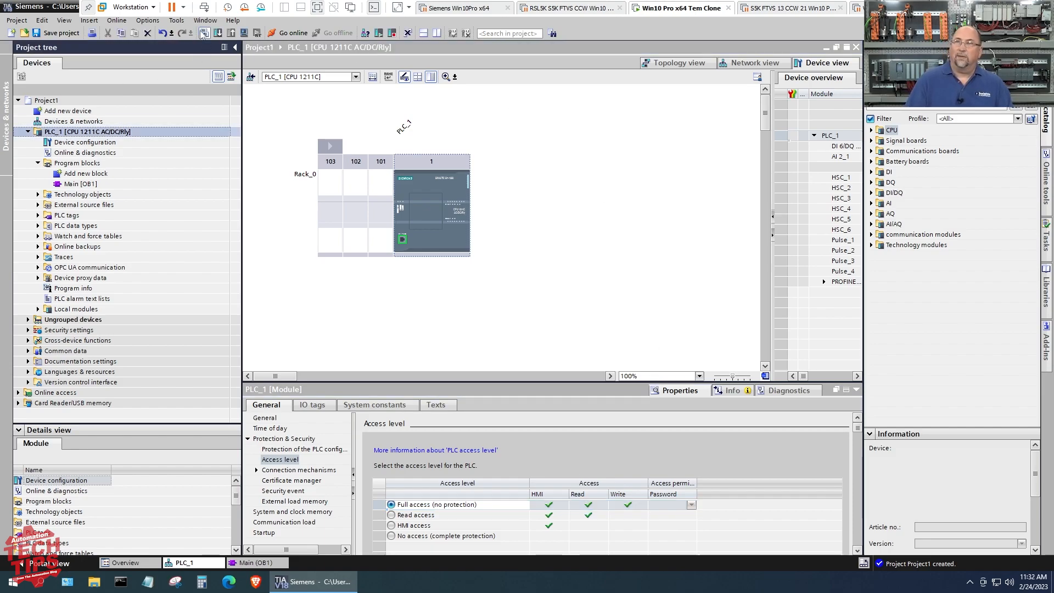
{"action": "left_click", "coordinate": [729, 389]}
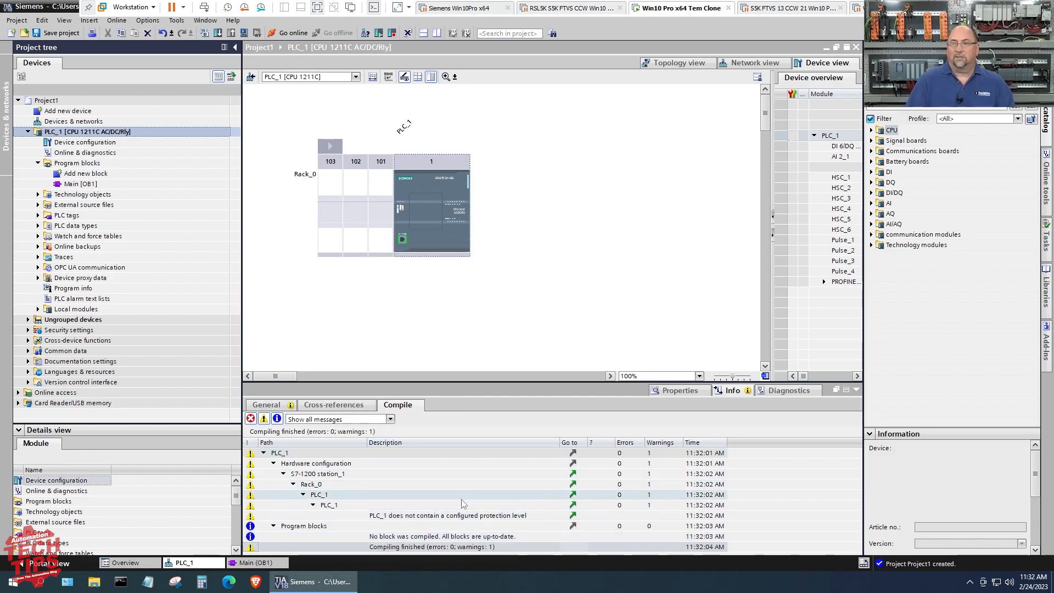
{"action": "mouse_move", "coordinate": [586, 158]}
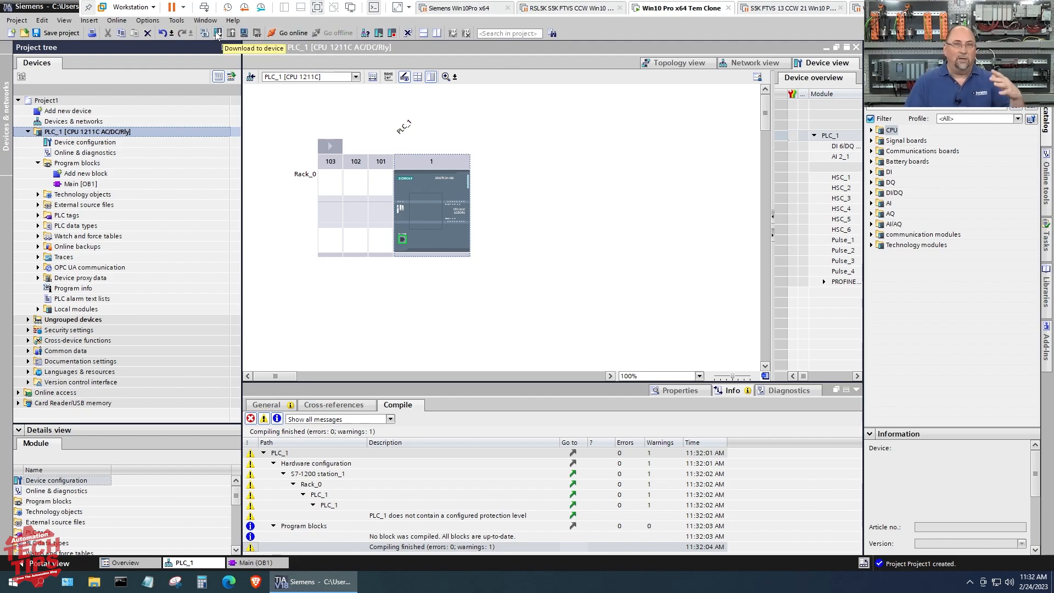
{"action": "mouse_move", "coordinate": [241, 31]}
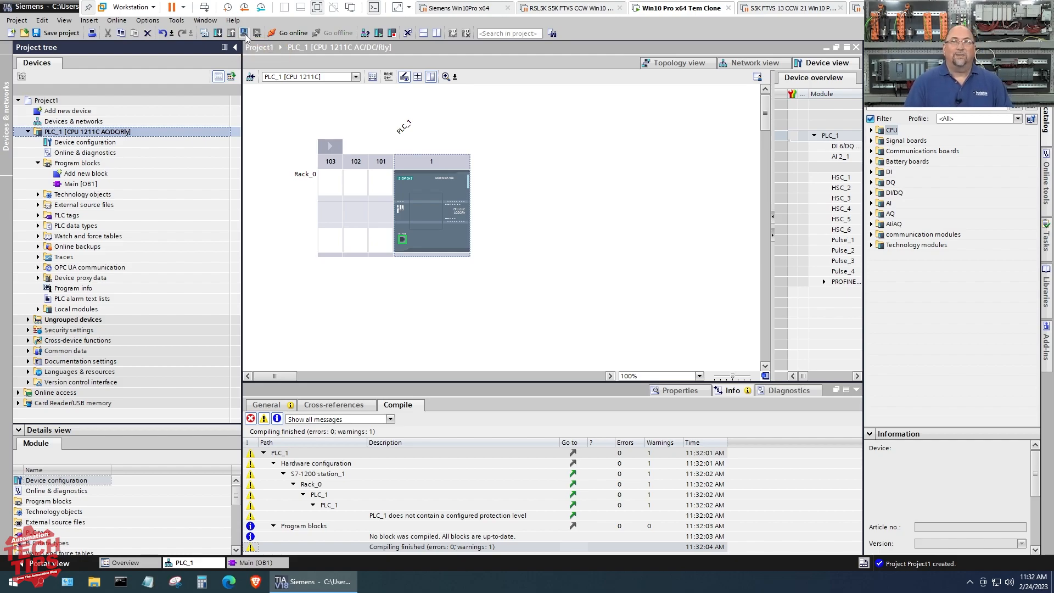
Start simulation of PLC_1 and accept both Enable Simulation Support prompts
{"action": "left_click", "coordinate": [240, 33]}
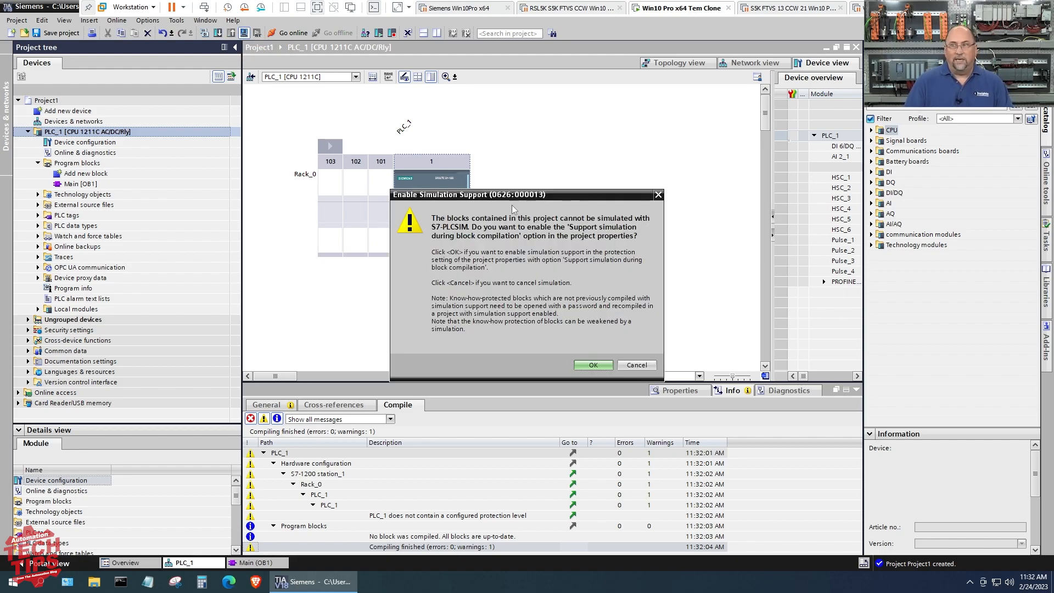
{"action": "mouse_move", "coordinate": [570, 360]}
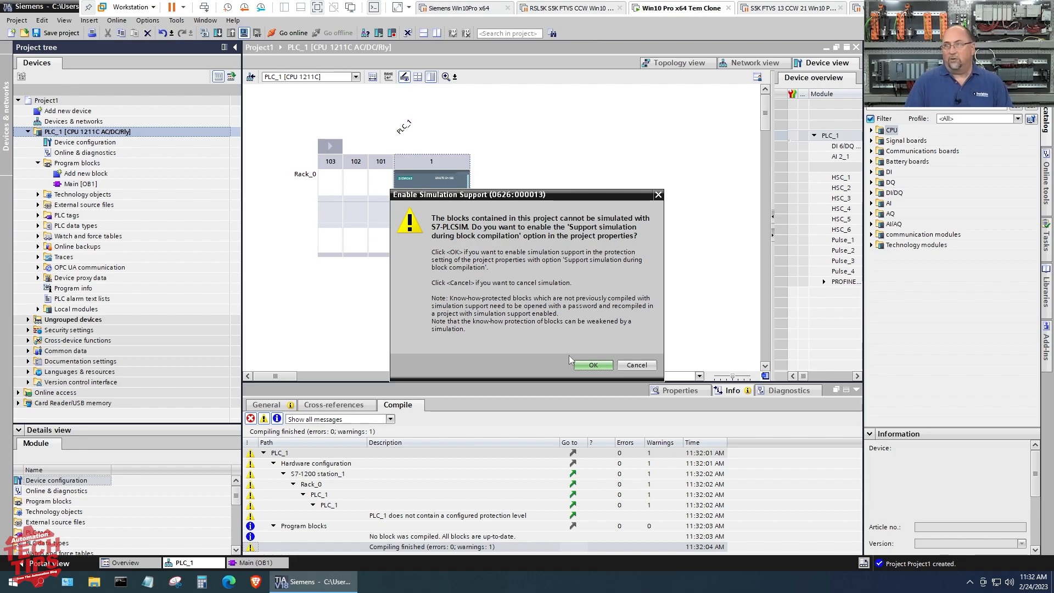
{"action": "left_click", "coordinate": [591, 365]}
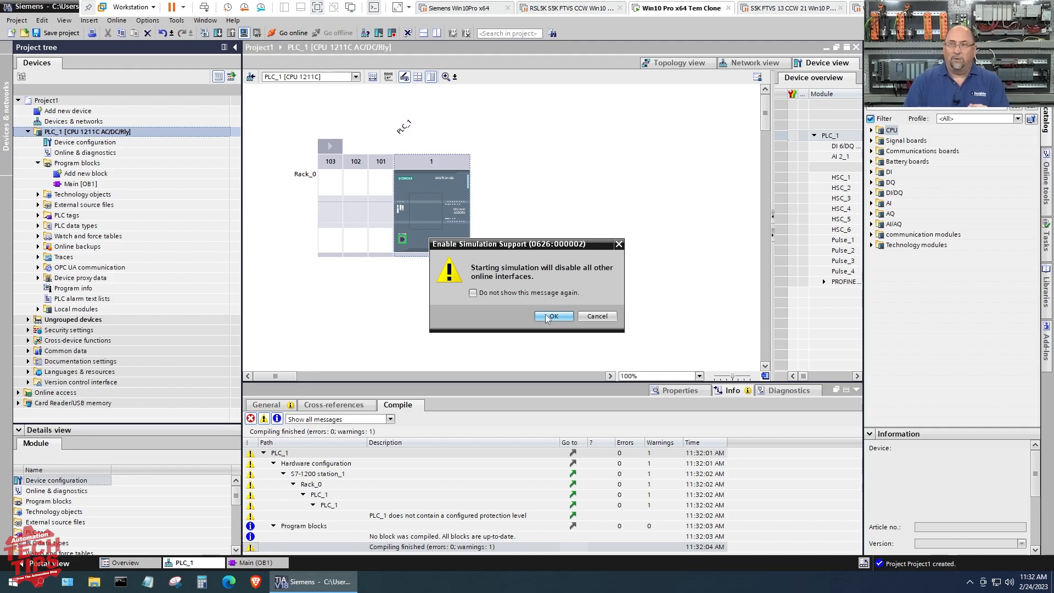
{"action": "left_click", "coordinate": [553, 316]}
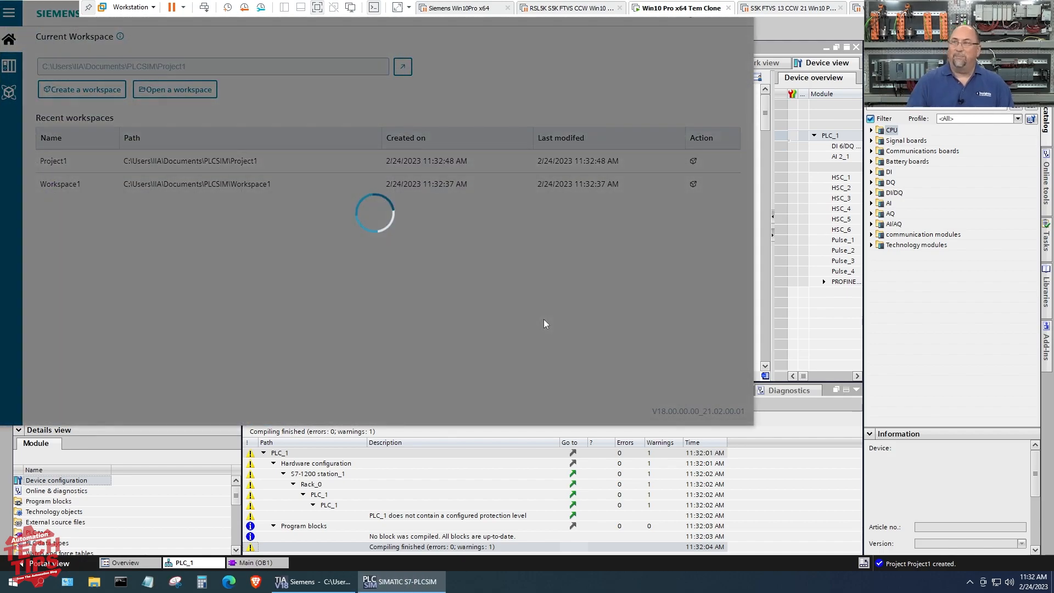
{"action": "mouse_move", "coordinate": [30, 6]}
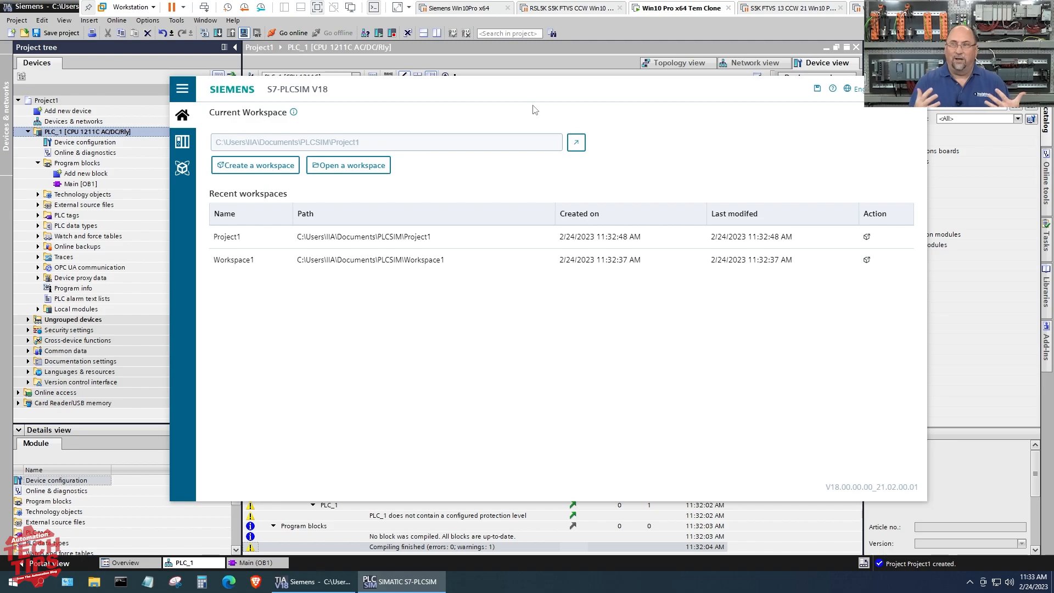
{"action": "mouse_move", "coordinate": [358, 92]}
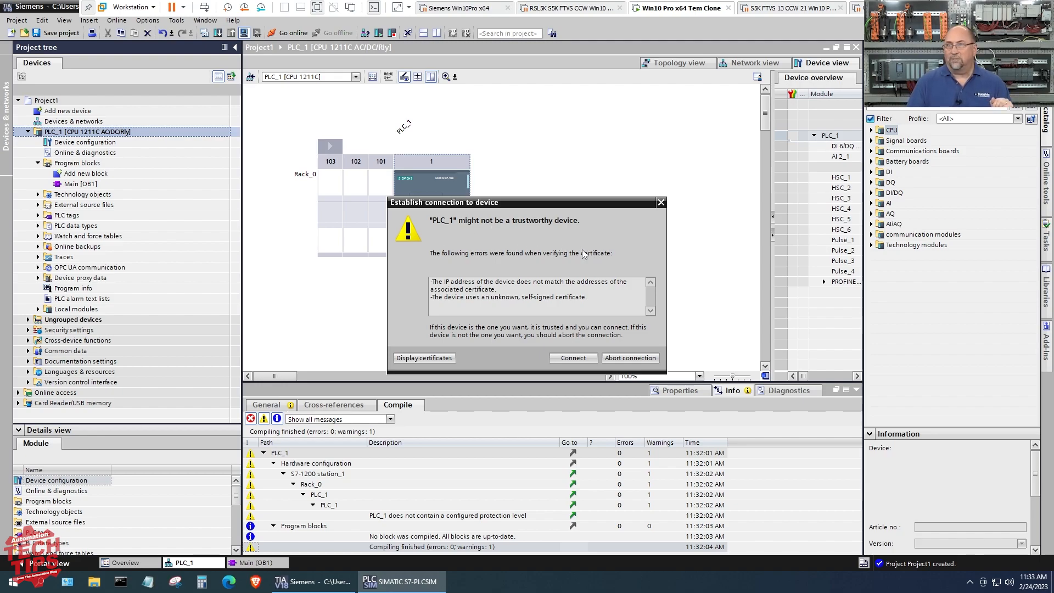
{"action": "mouse_move", "coordinate": [504, 391]}
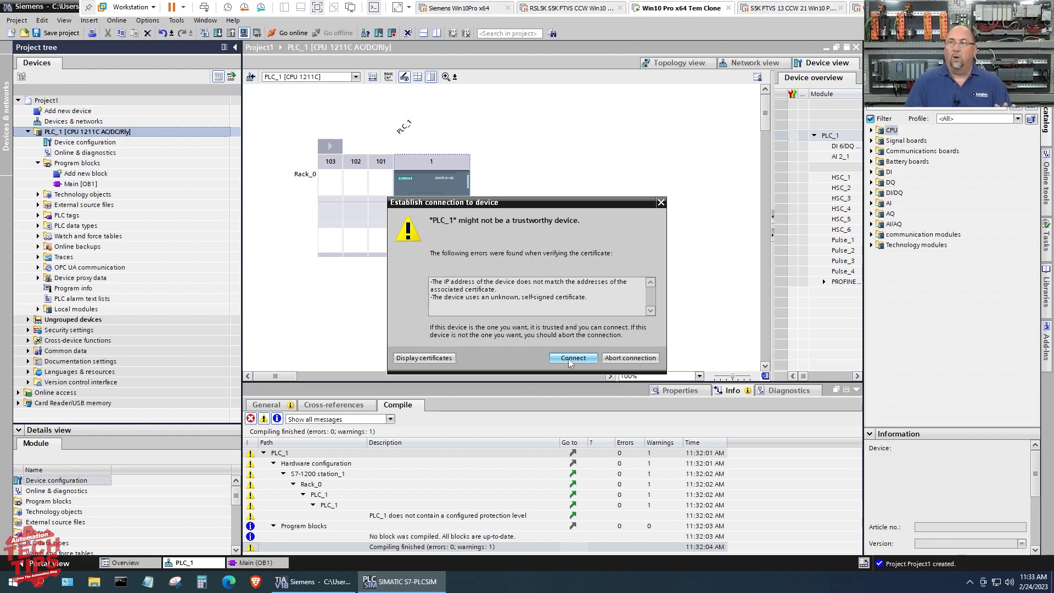
Connect despite the certificate warning and load the project into the simulated PLC
{"action": "left_click", "coordinate": [572, 357]}
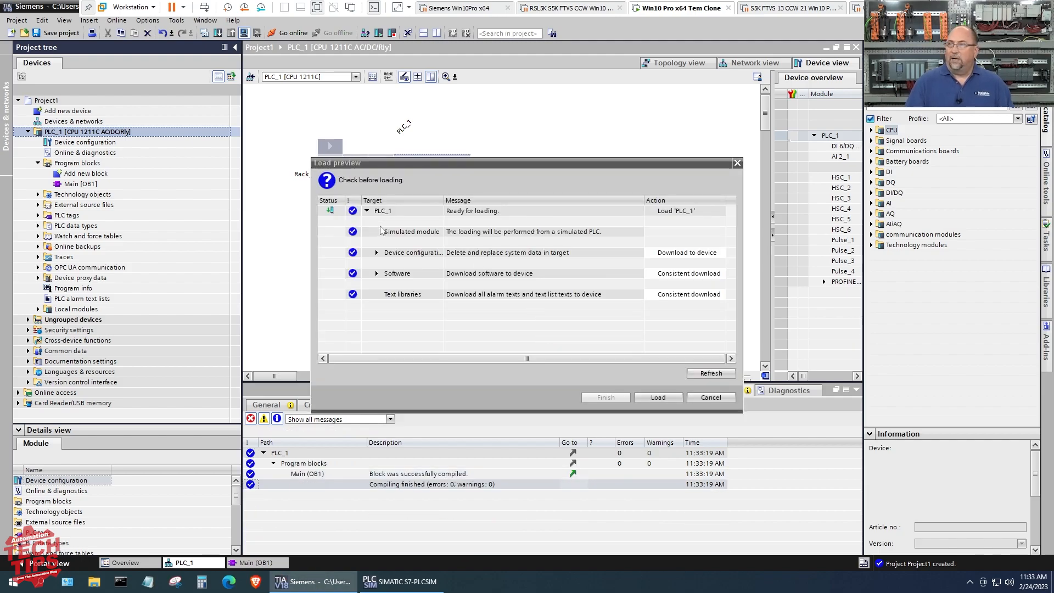
{"action": "left_click", "coordinate": [657, 396]}
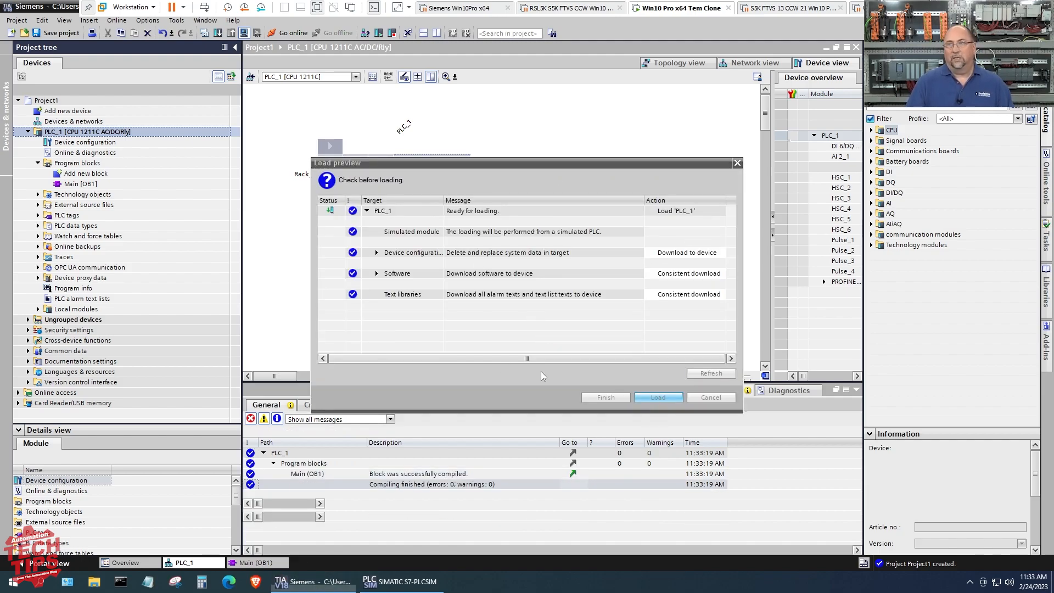
{"action": "left_click", "coordinate": [656, 397]}
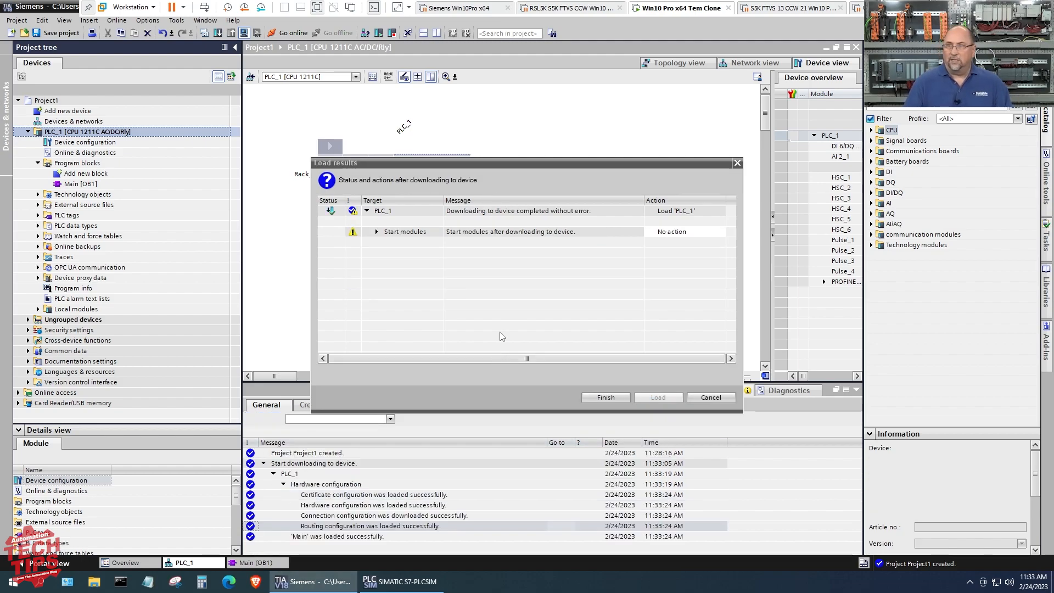
Set Start module in Load results, finish the download, and return to Main [OB1]
{"action": "left_click", "coordinate": [718, 232]}
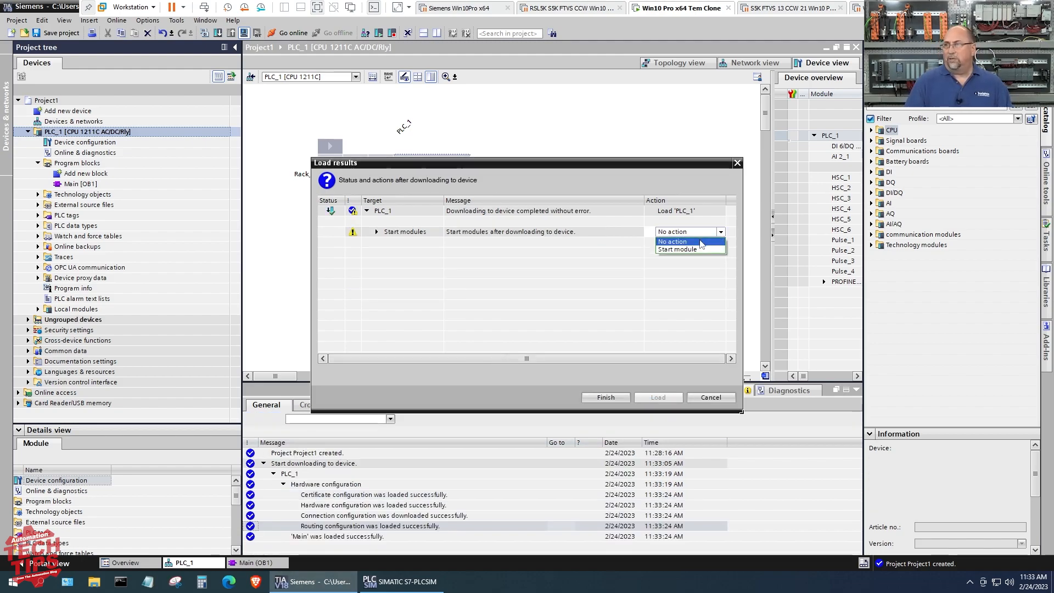
{"action": "left_click", "coordinate": [678, 249]}
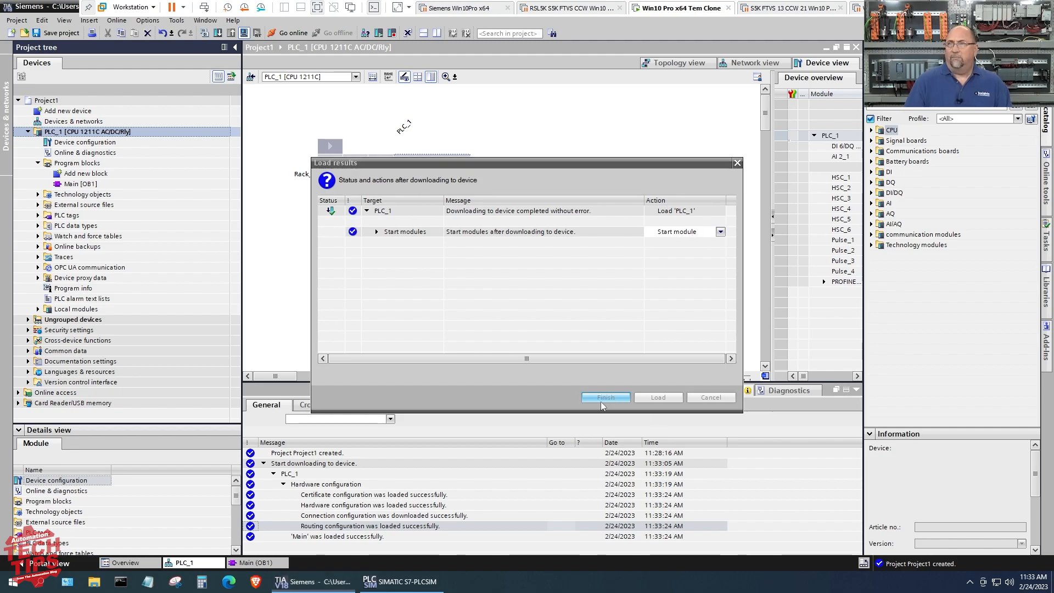
{"action": "left_click", "coordinate": [604, 397]}
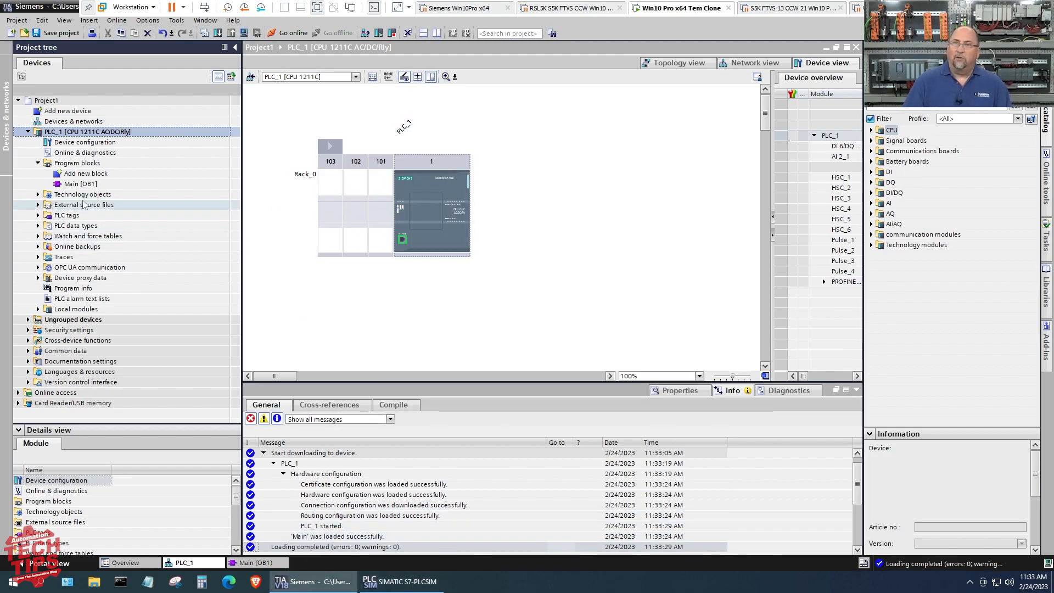
{"action": "double_click", "coordinate": [80, 183]}
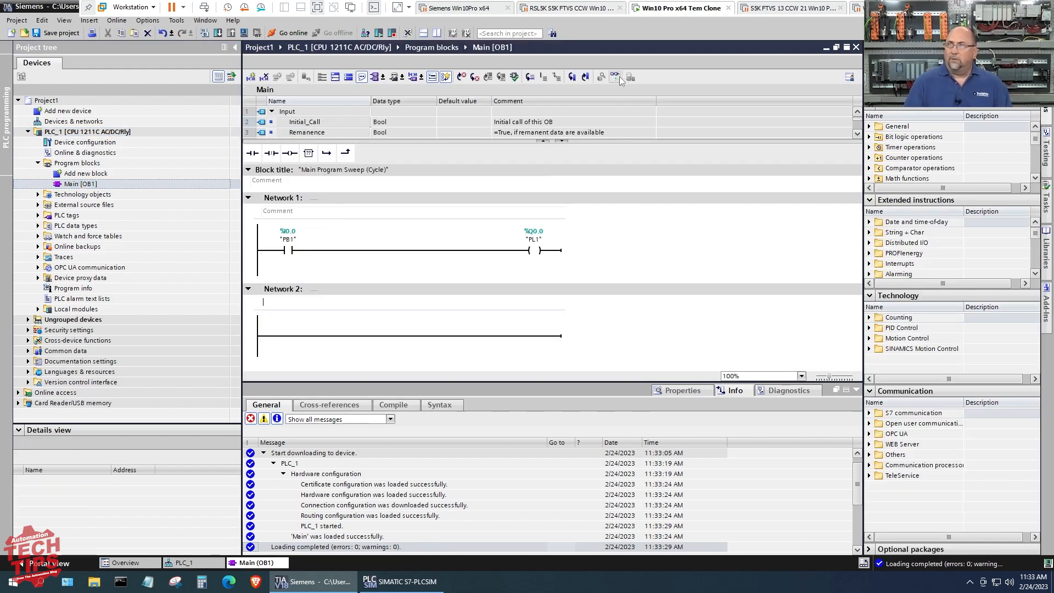
Turn on monitoring of Network 1 and modify the PB1 contact operand to 1
{"action": "left_click", "coordinate": [534, 239]}
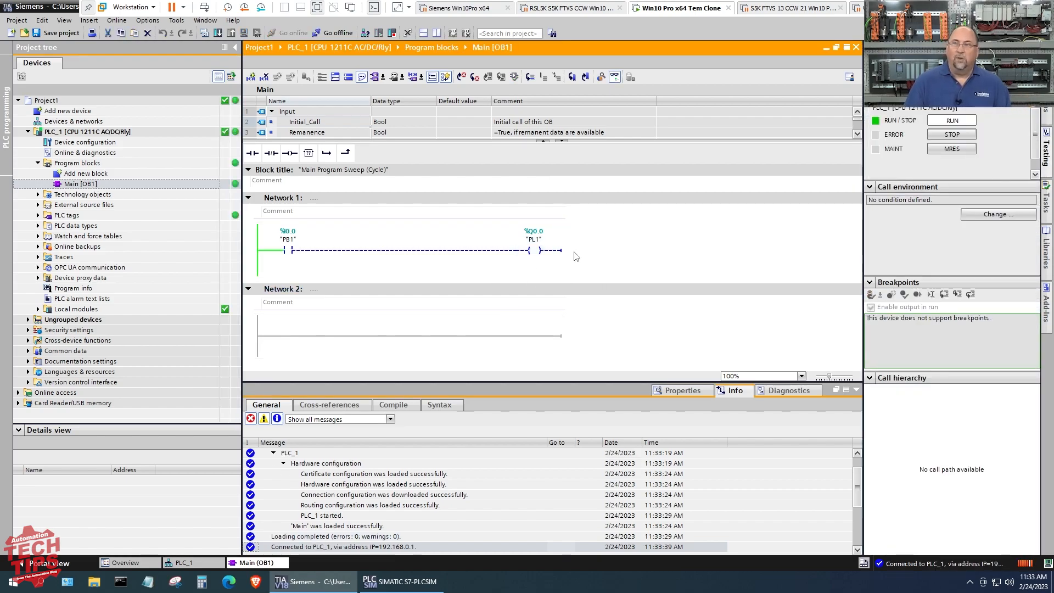
{"action": "right_click", "coordinate": [287, 250]}
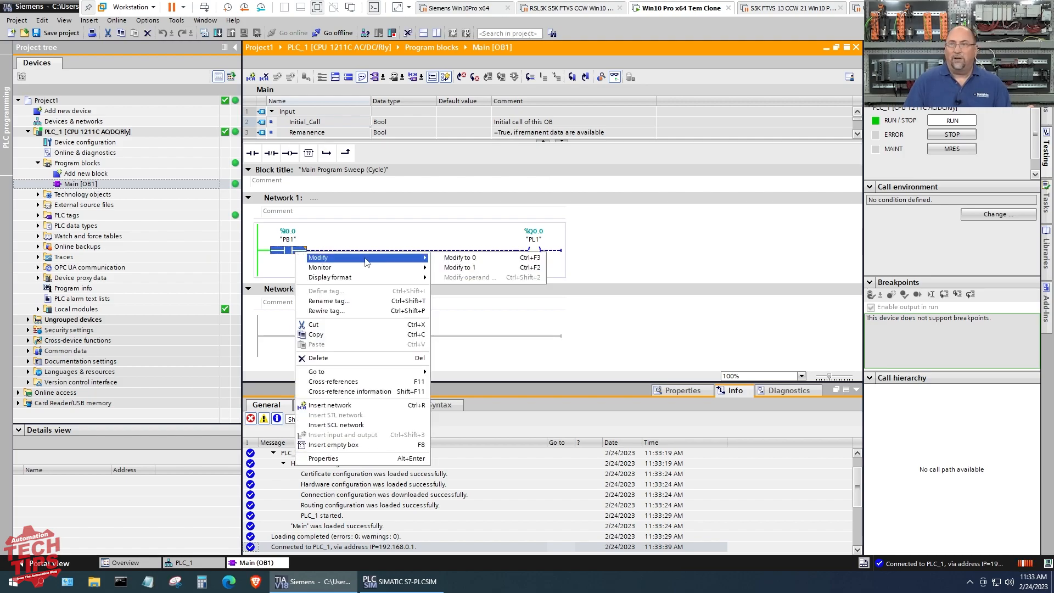
{"action": "left_click", "coordinate": [461, 267]}
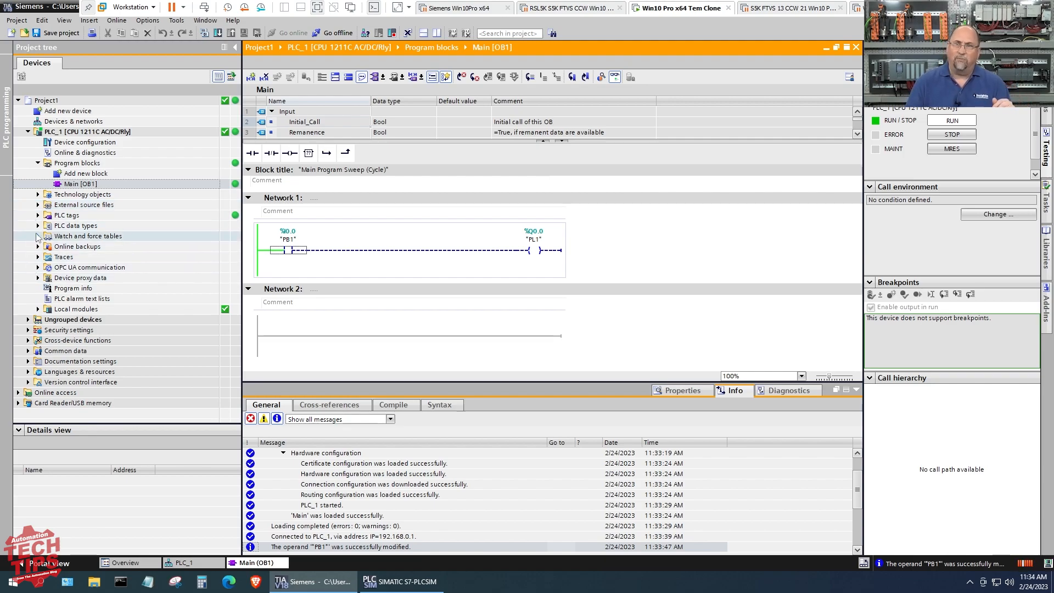
Open the force table and add PB1 (%I0.0) as a row
{"action": "left_click", "coordinate": [38, 236]}
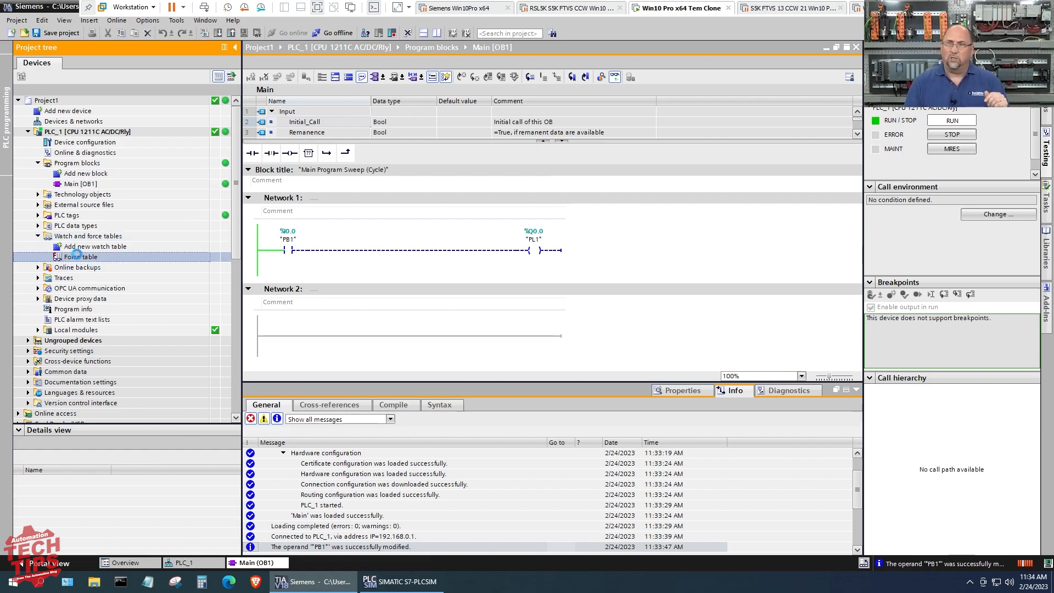
{"action": "double_click", "coordinate": [79, 257]}
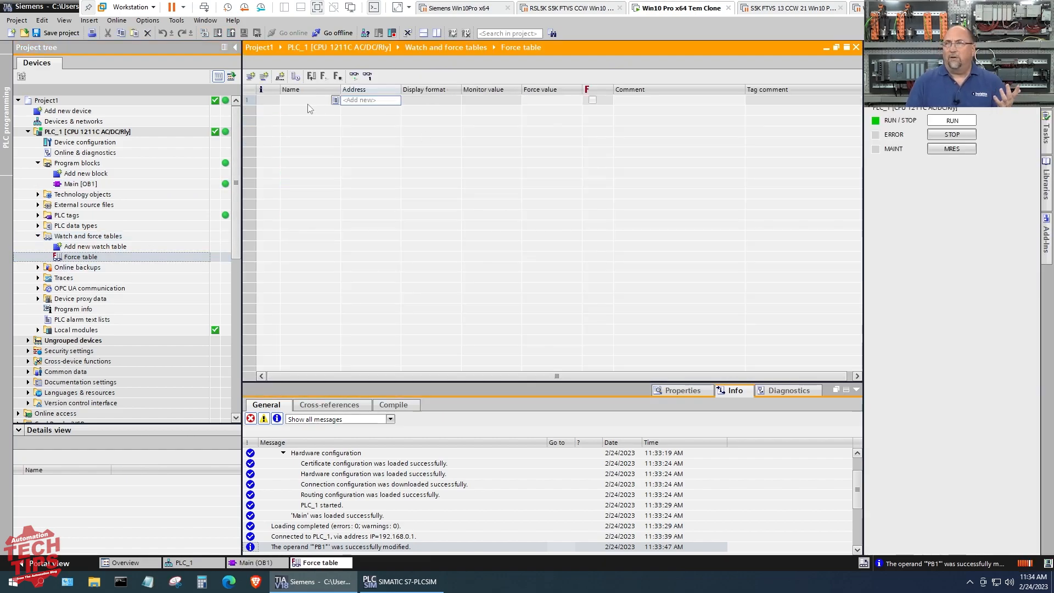
{"action": "type", "text": "p"}
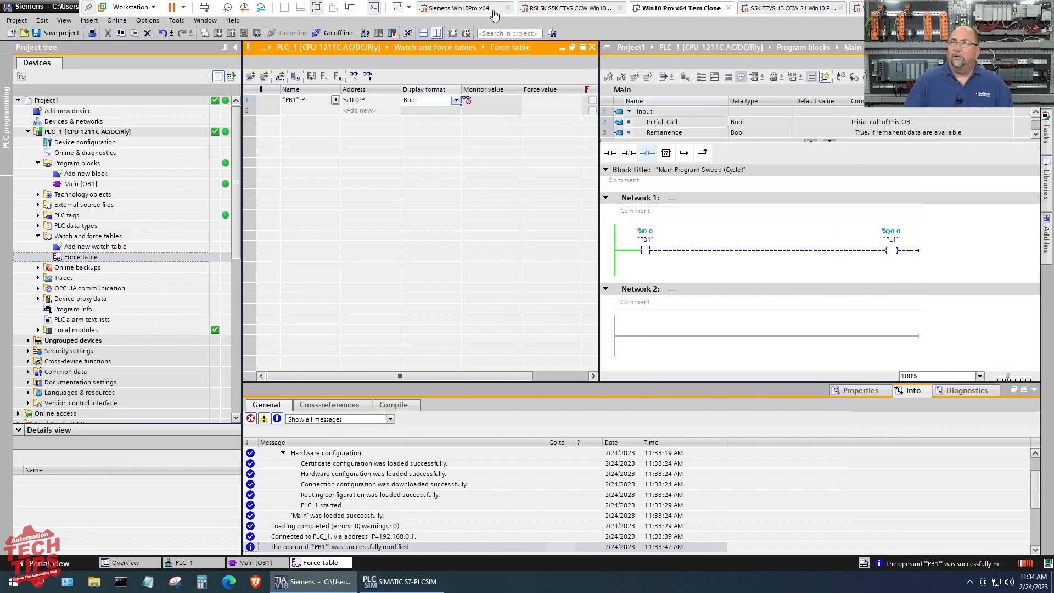
{"action": "left_click", "coordinate": [545, 100]}
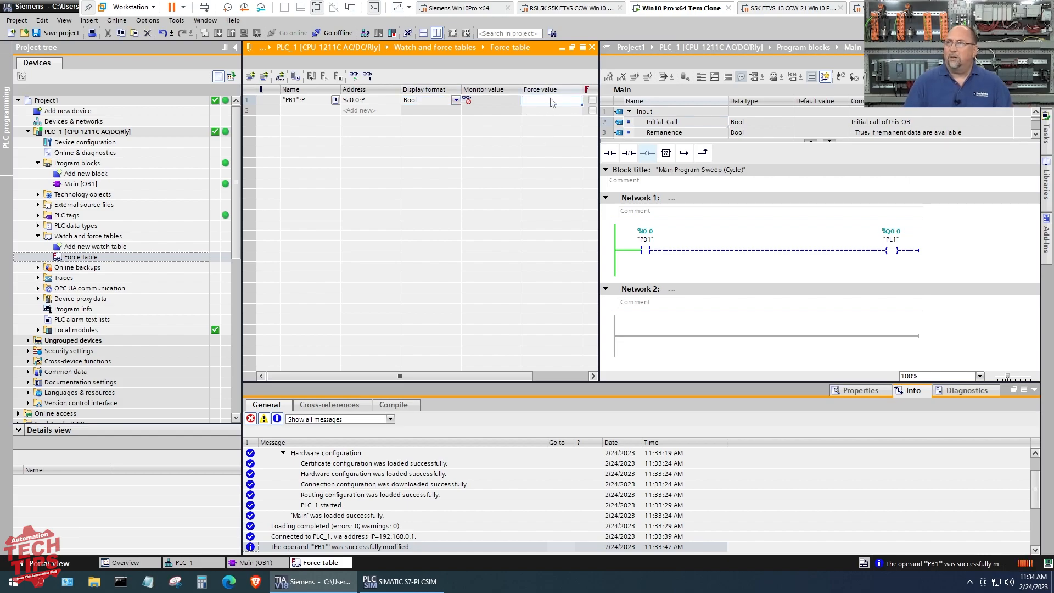
Force PB1 to 1 and confirm, energising the PL1 coil in the monitored rung
{"action": "right_click", "coordinate": [550, 101]}
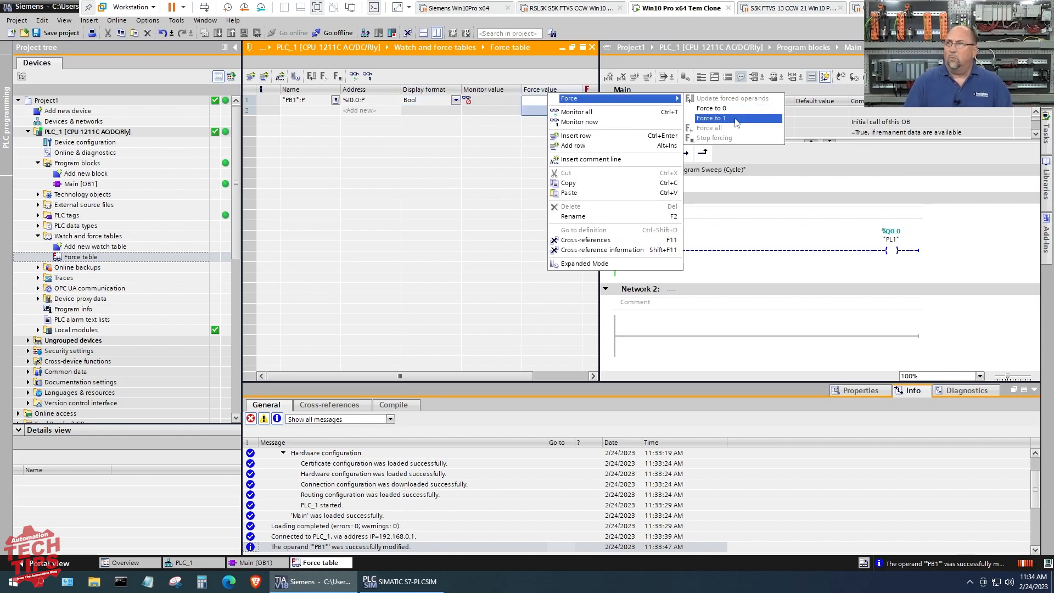
{"action": "left_click", "coordinate": [710, 117]}
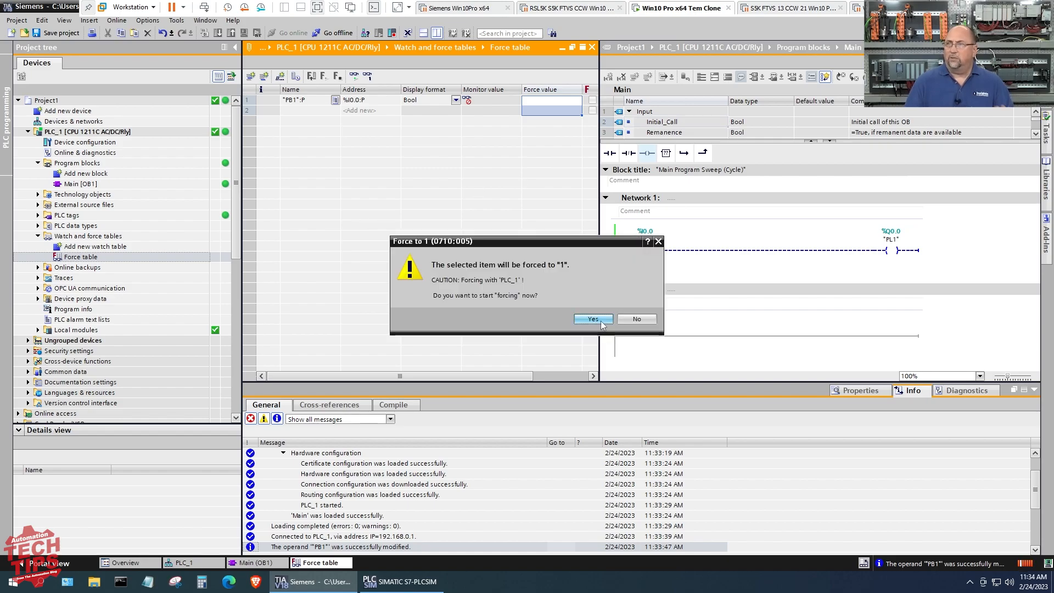
{"action": "mouse_move", "coordinate": [592, 318]}
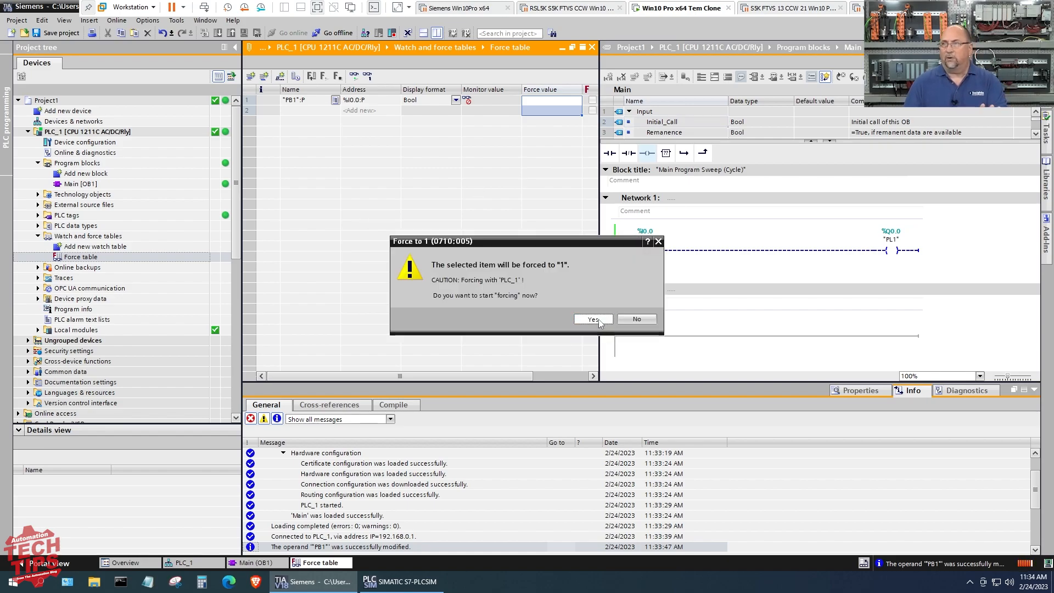
{"action": "left_click", "coordinate": [590, 319]}
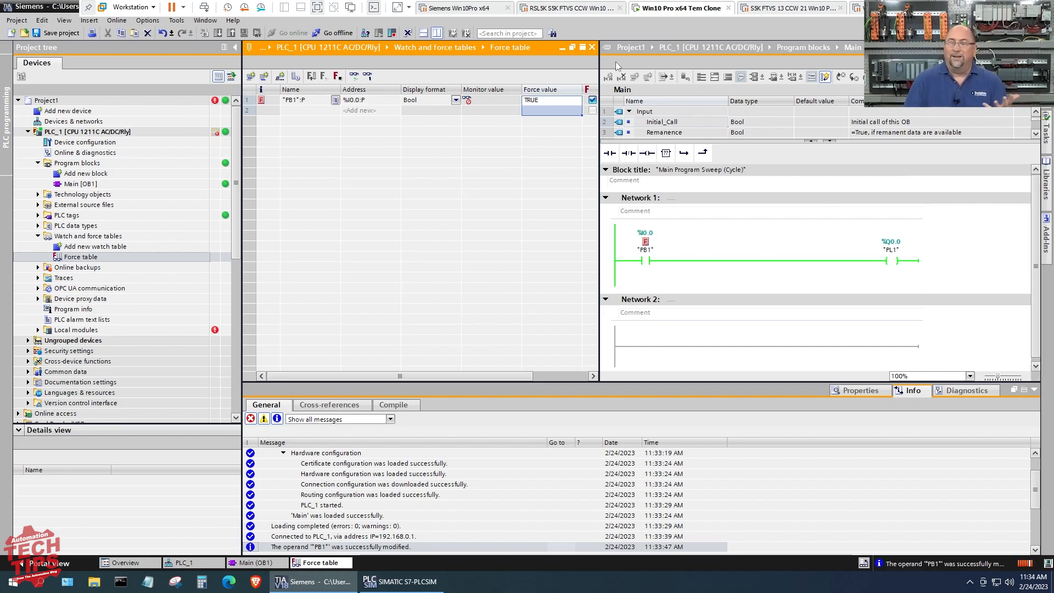
{"action": "mouse_move", "coordinate": [649, 73]}
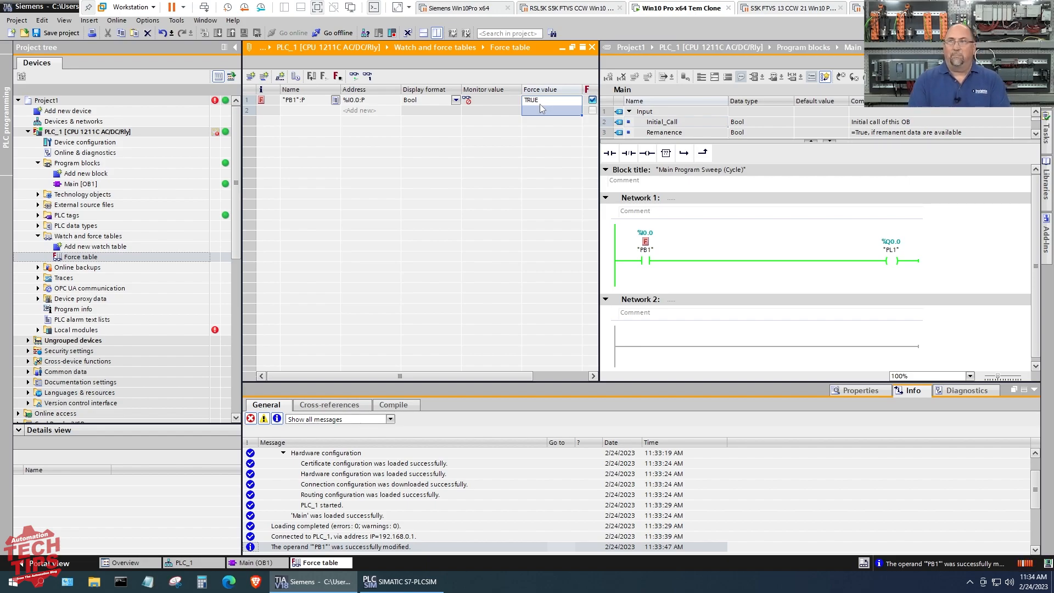
{"action": "mouse_move", "coordinate": [481, 111]}
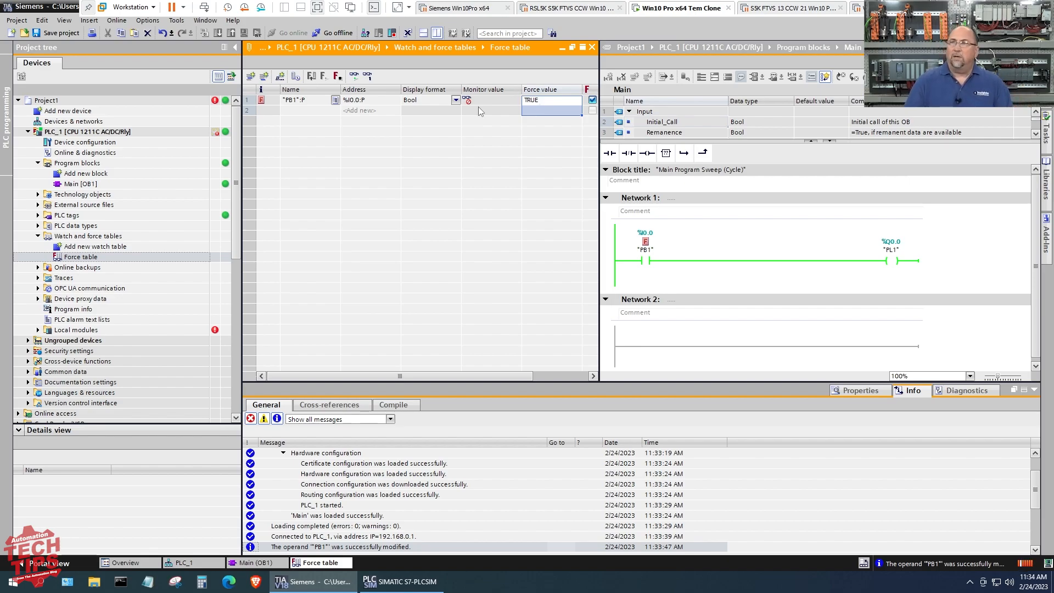
Stop forcing PB1 from its row's Force menu
{"action": "right_click", "coordinate": [550, 100]}
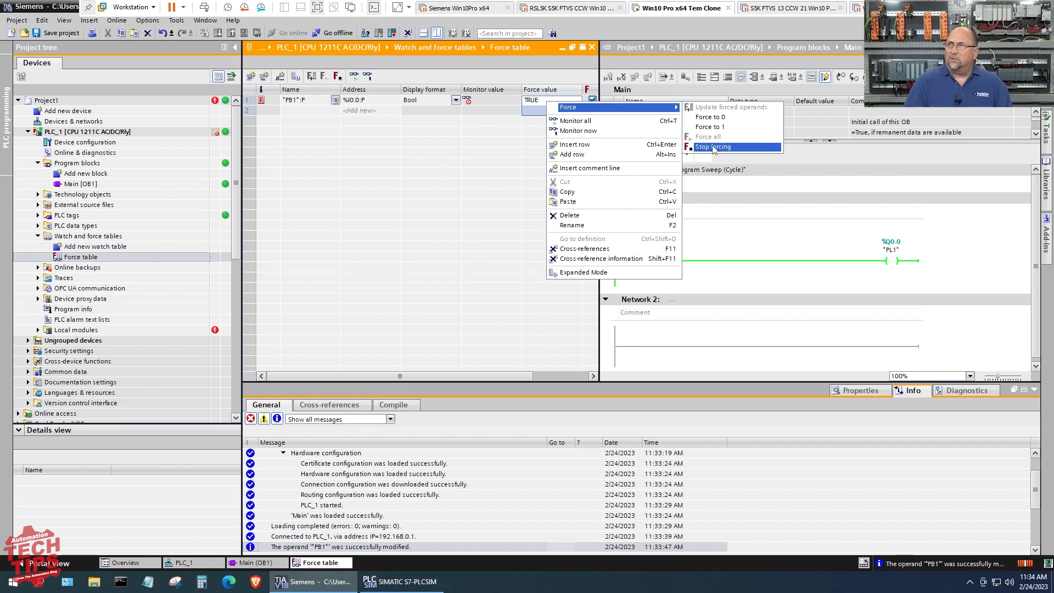
{"action": "left_click", "coordinate": [712, 146]}
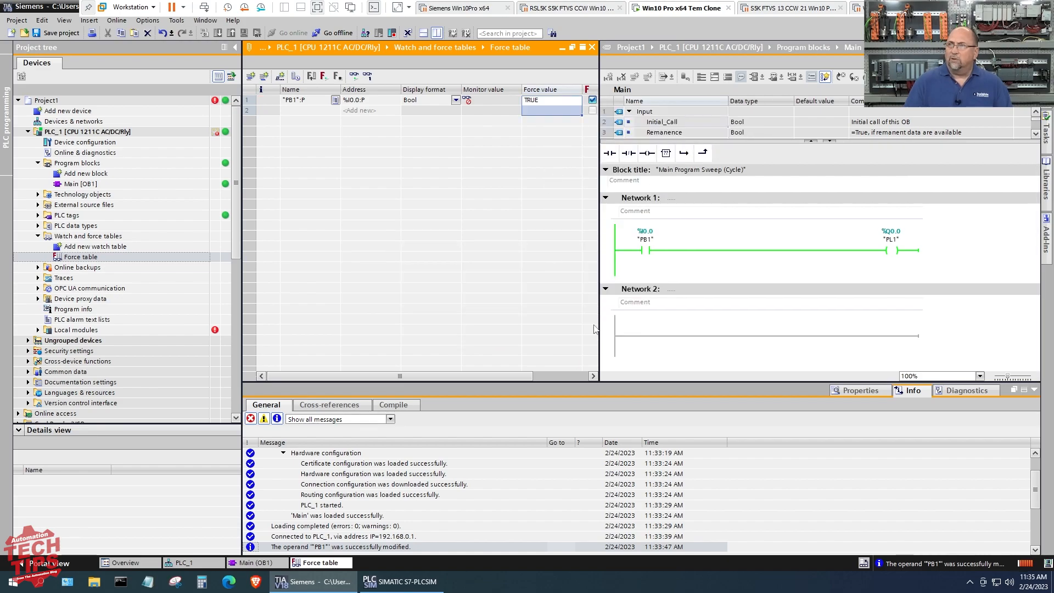
{"action": "left_click", "coordinate": [322, 76]}
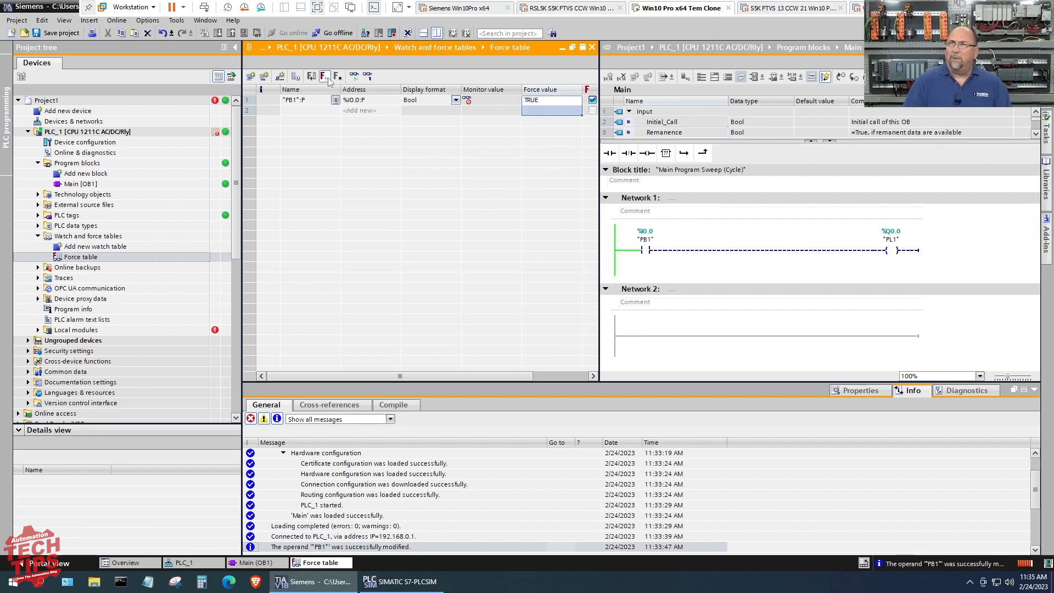
{"action": "left_click", "coordinate": [400, 581]}
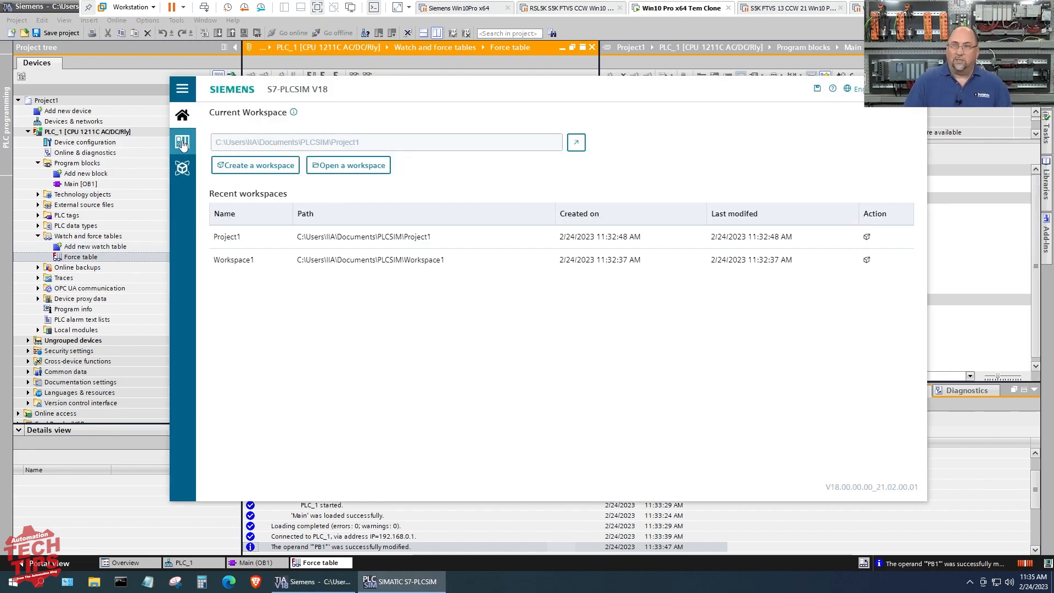
Stop all forcing on the PLC, confirm it, and leave the force table empty
{"action": "left_click", "coordinate": [181, 142]}
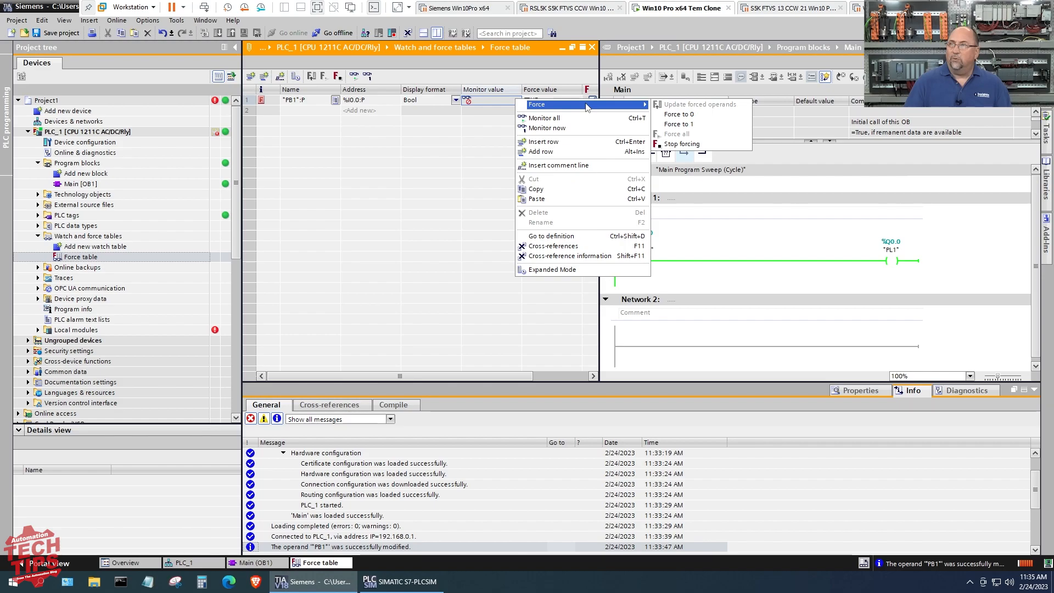
{"action": "left_click", "coordinate": [682, 144]}
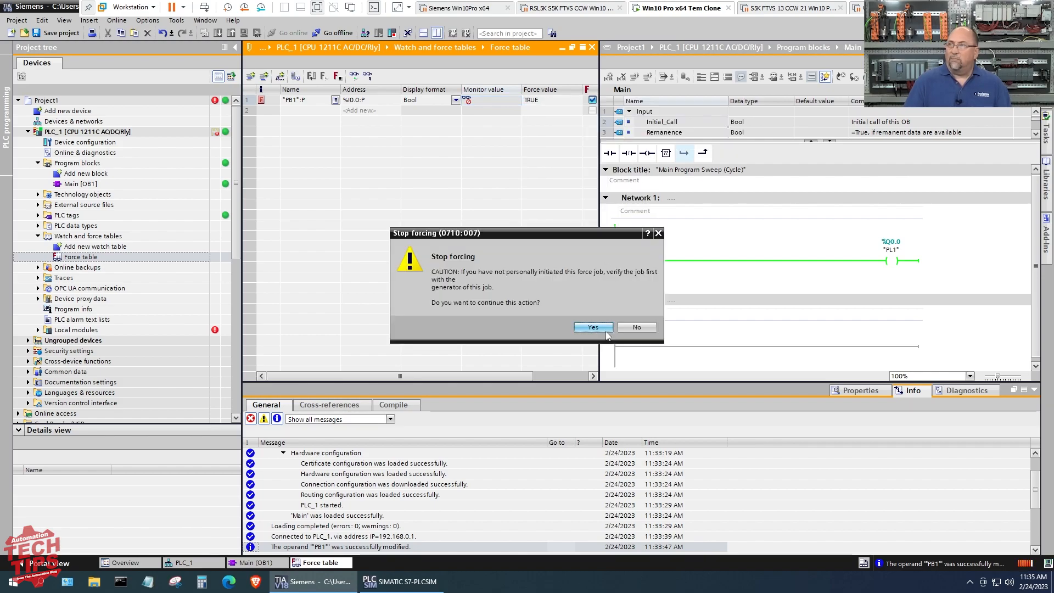
{"action": "left_click", "coordinate": [592, 327]}
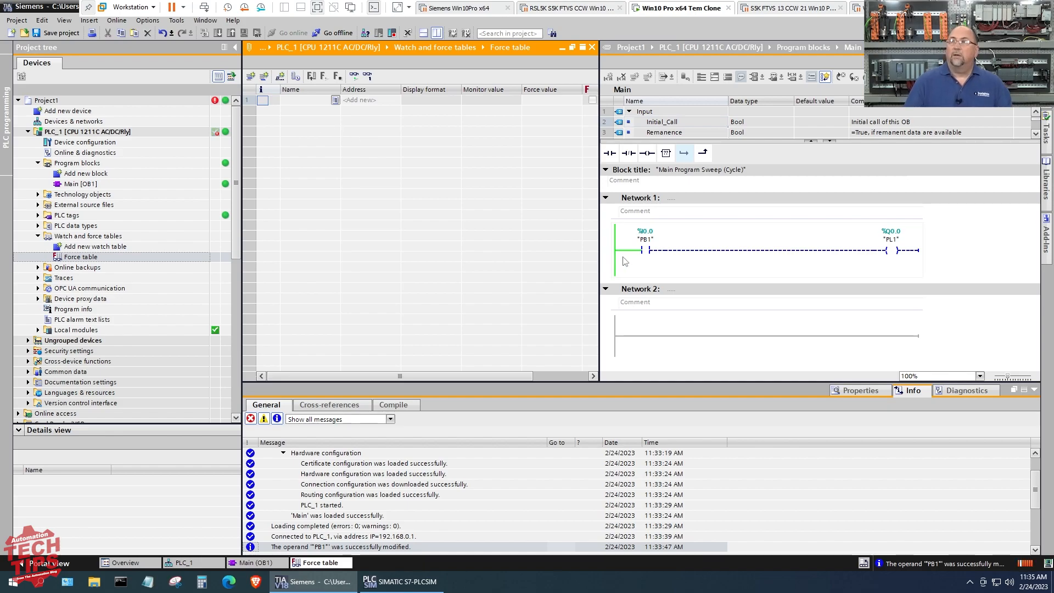
{"action": "left_click", "coordinate": [399, 582]}
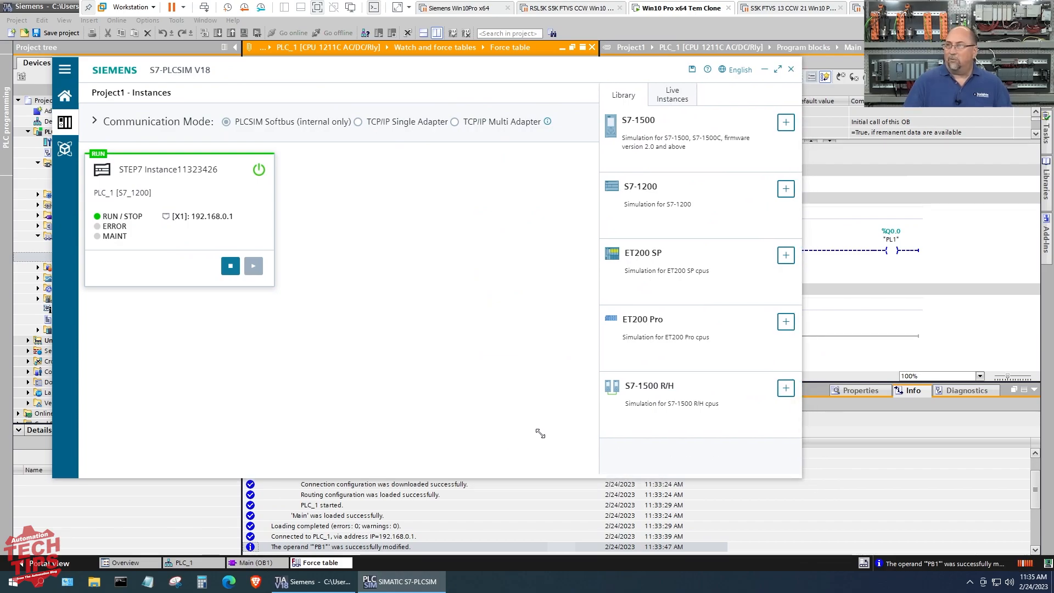
{"action": "mouse_move", "coordinate": [452, 396]}
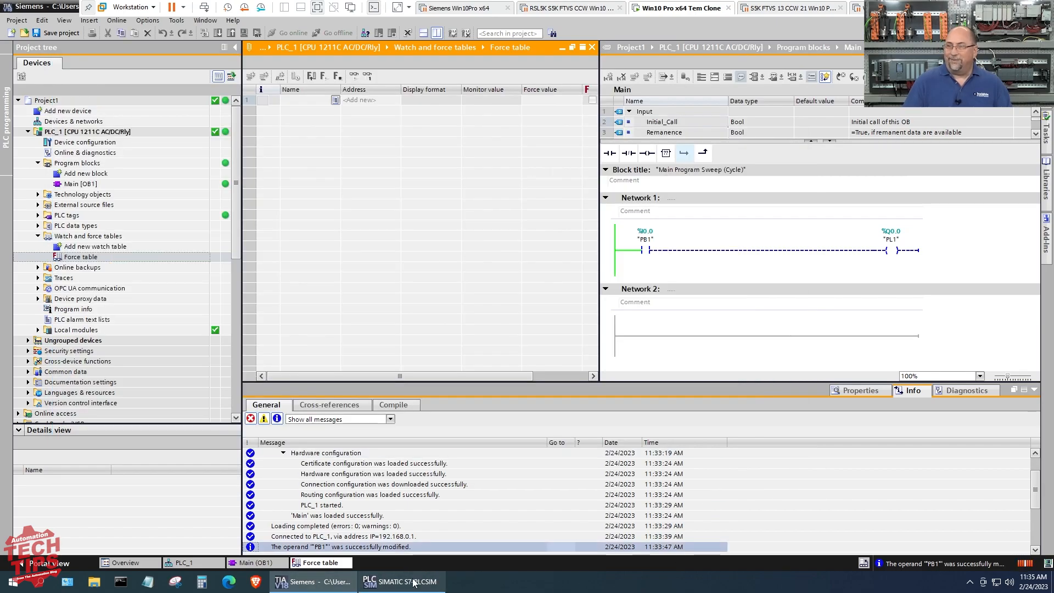
Bring the S7-PLCSIM window with the running PLC_1 instance to the front
{"action": "left_click", "coordinate": [401, 581]}
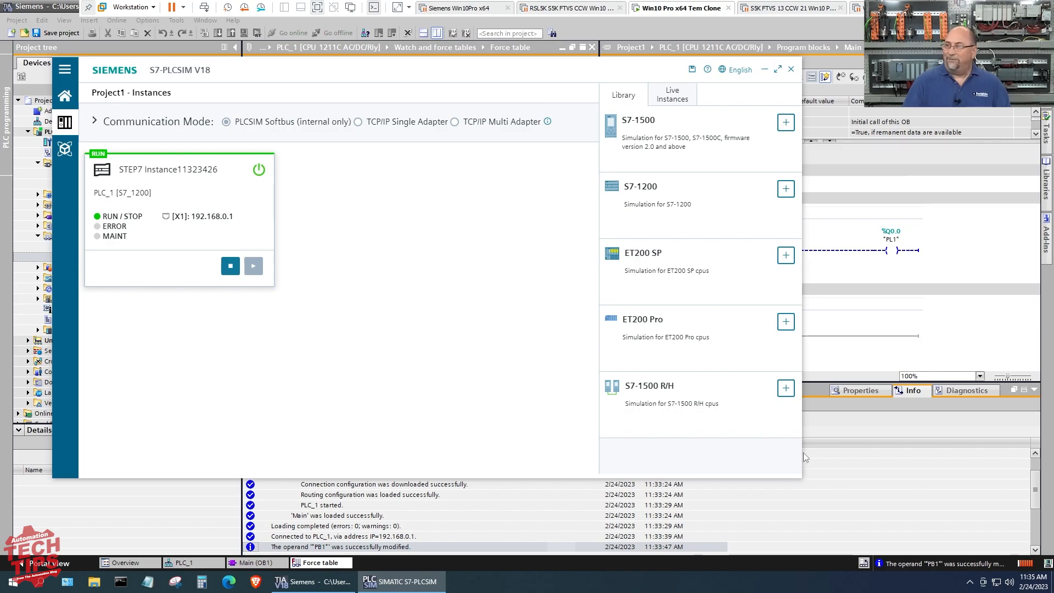
{"action": "mouse_move", "coordinate": [620, 336]}
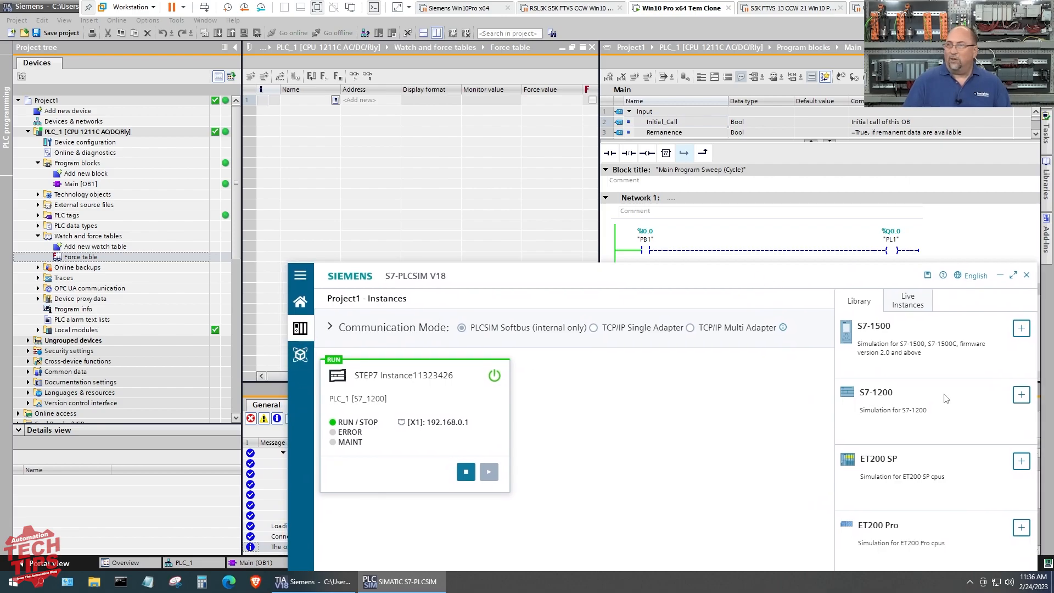
{"action": "mouse_move", "coordinate": [564, 381]}
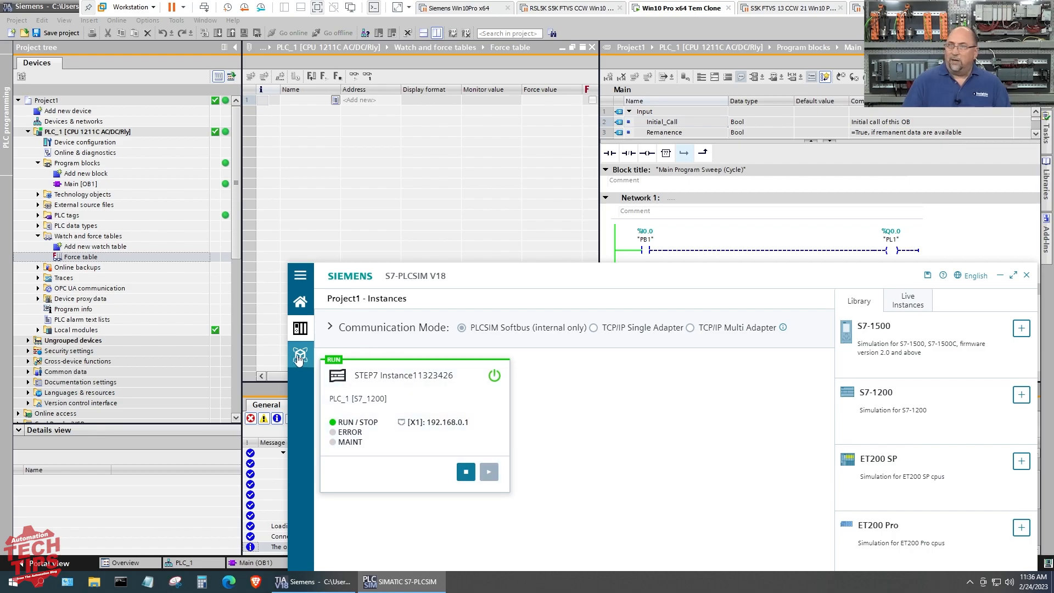
Create SimTable_1 in the simulation view with a row for PB1 at I0.0 as Bool
{"action": "left_click", "coordinate": [300, 329]}
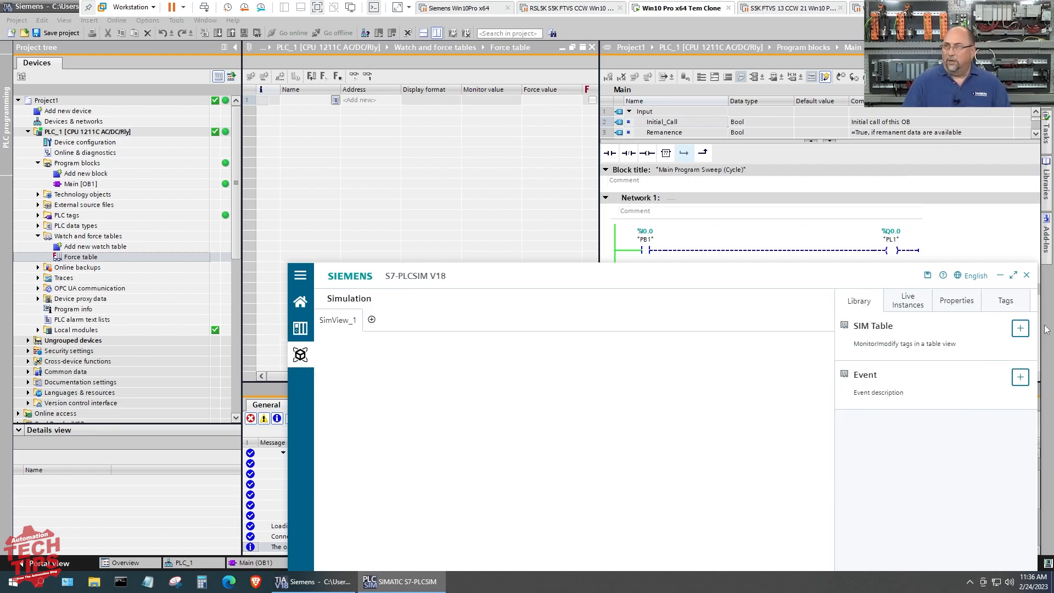
{"action": "left_click", "coordinate": [1019, 328]}
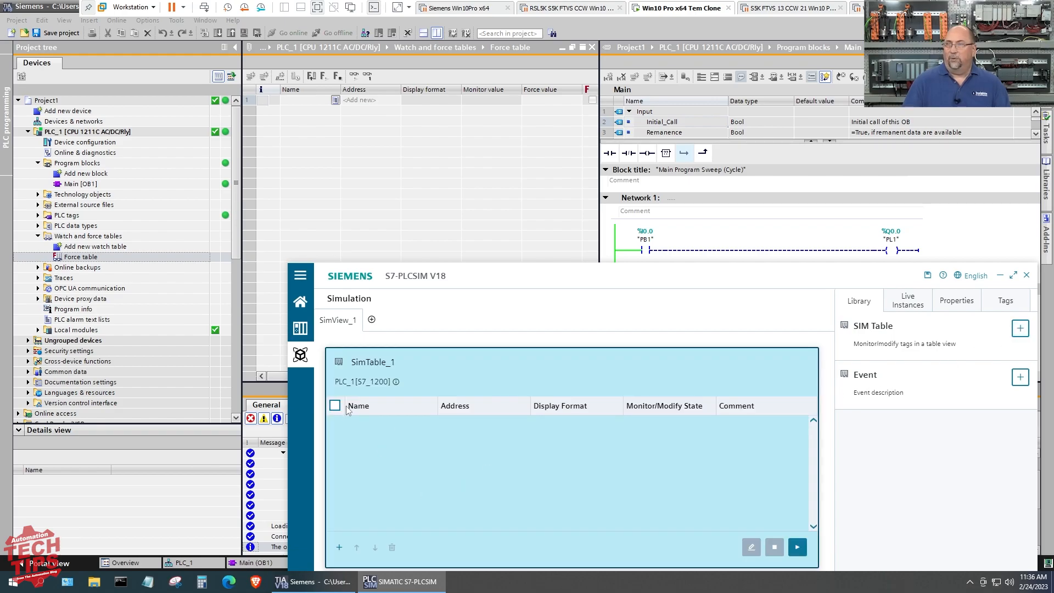
{"action": "left_click", "coordinate": [339, 546]}
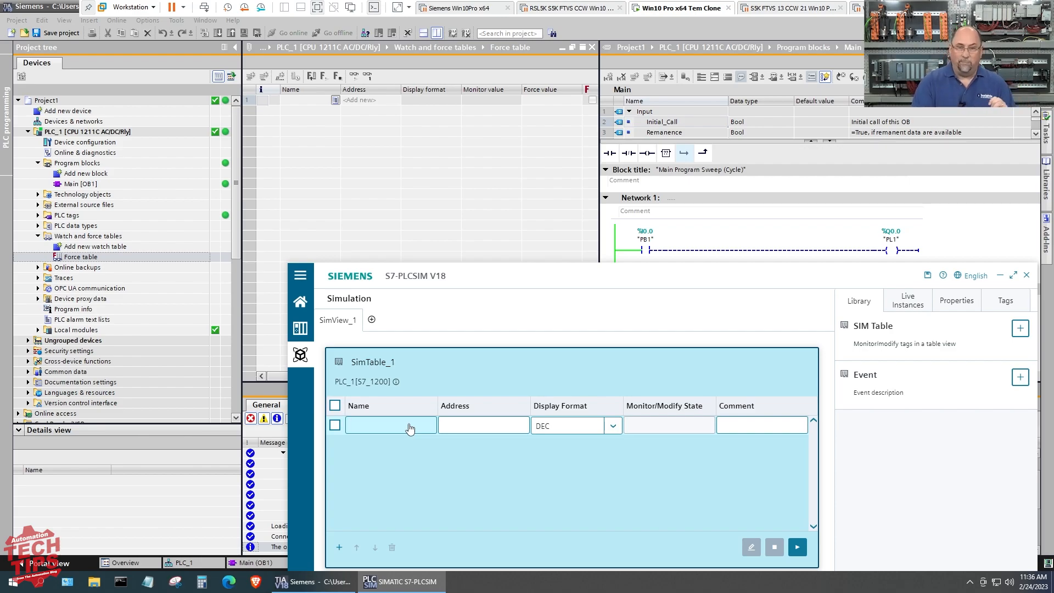
{"action": "type", "text": "P"}
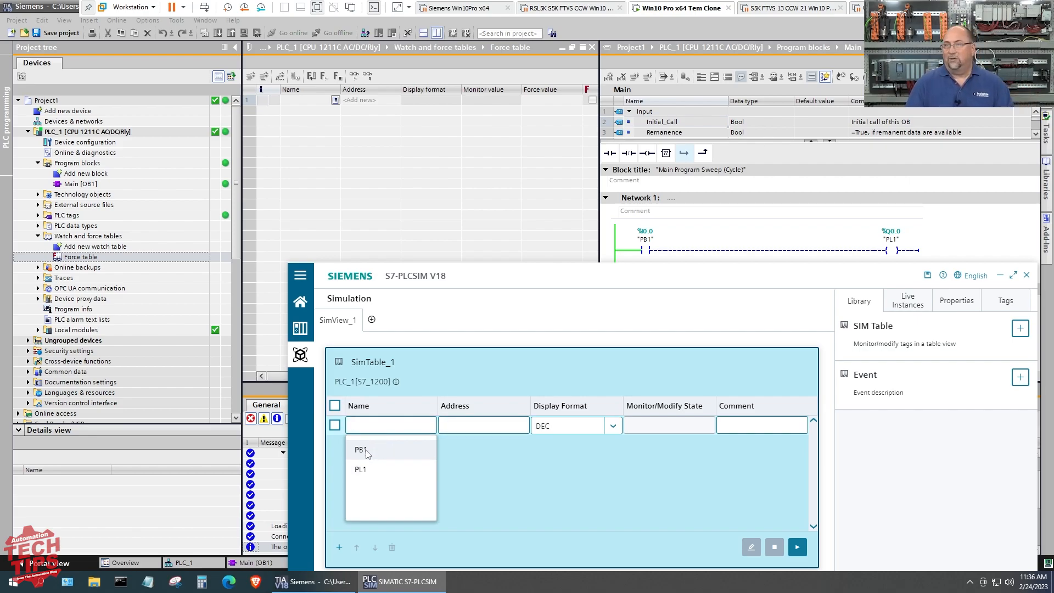
{"action": "left_click", "coordinate": [360, 449]}
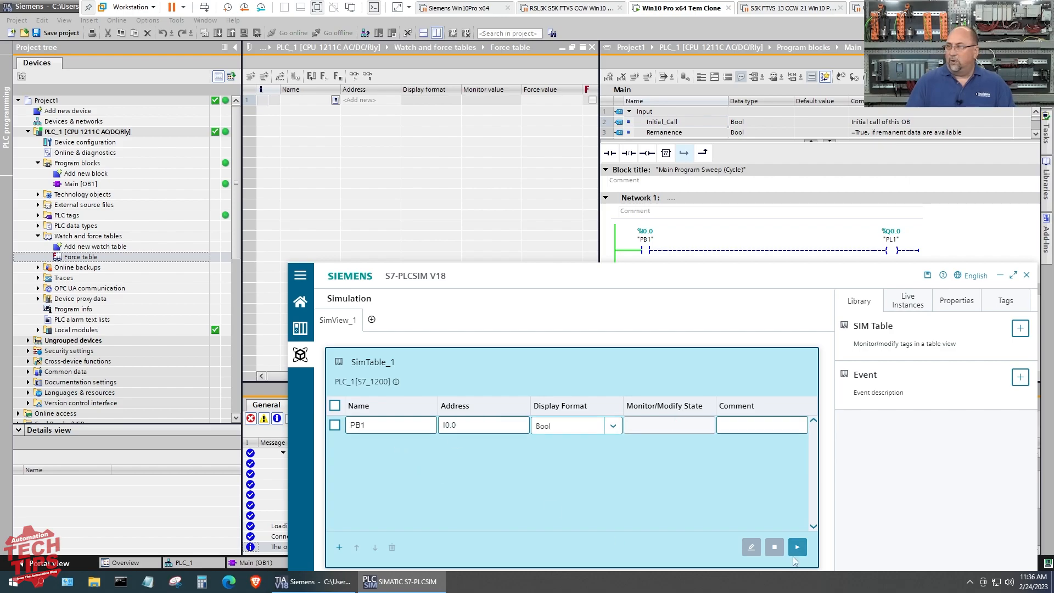
Start monitoring SimTable_1 so PB1's live value reads false
{"action": "left_click", "coordinate": [797, 547]}
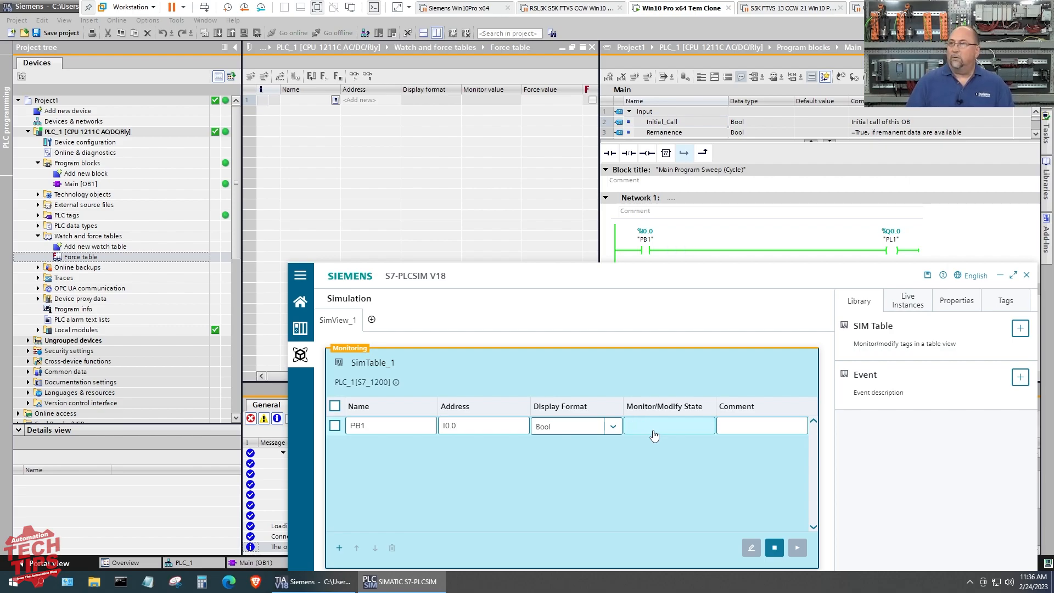
{"action": "mouse_move", "coordinate": [636, 425]}
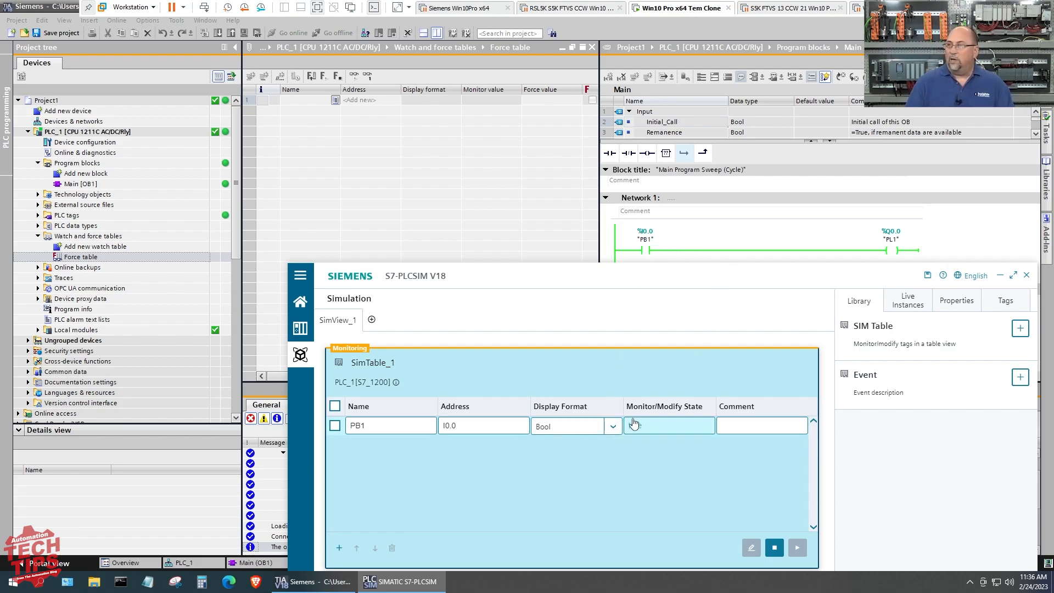
{"action": "left_click", "coordinate": [668, 425]}
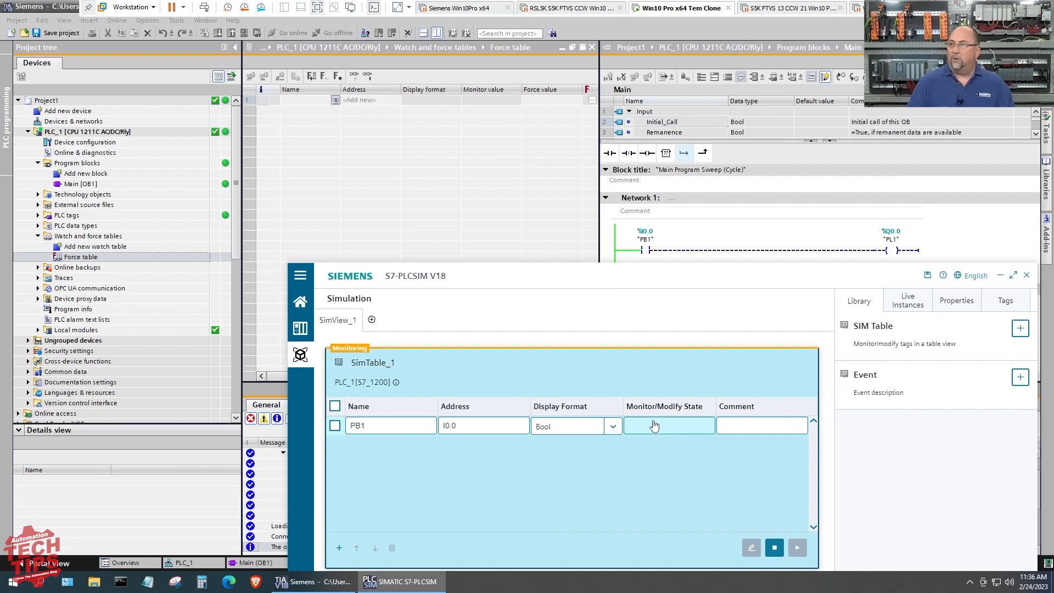
{"action": "left_click", "coordinate": [665, 424]}
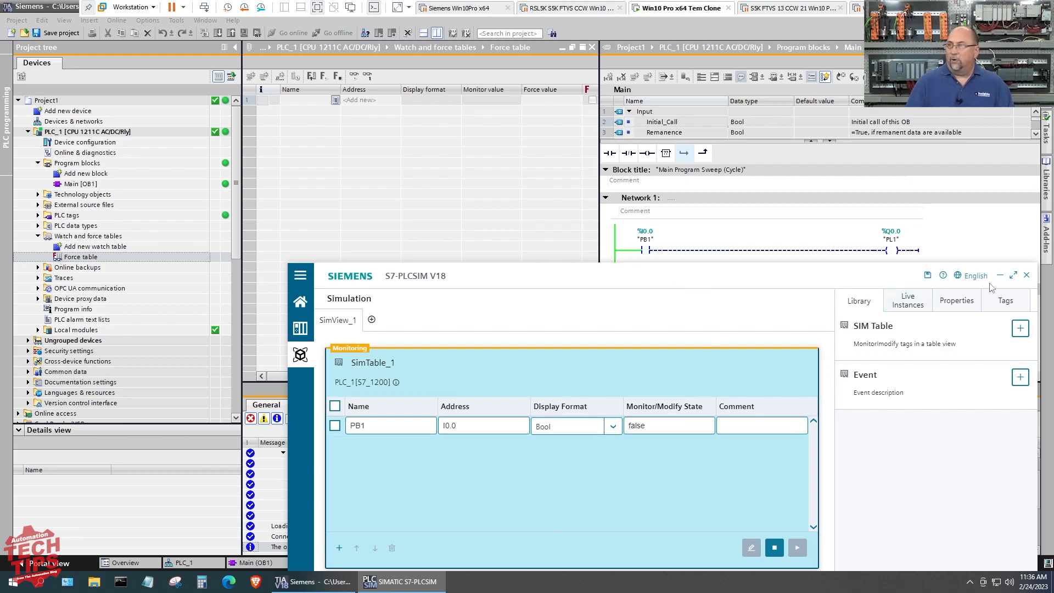